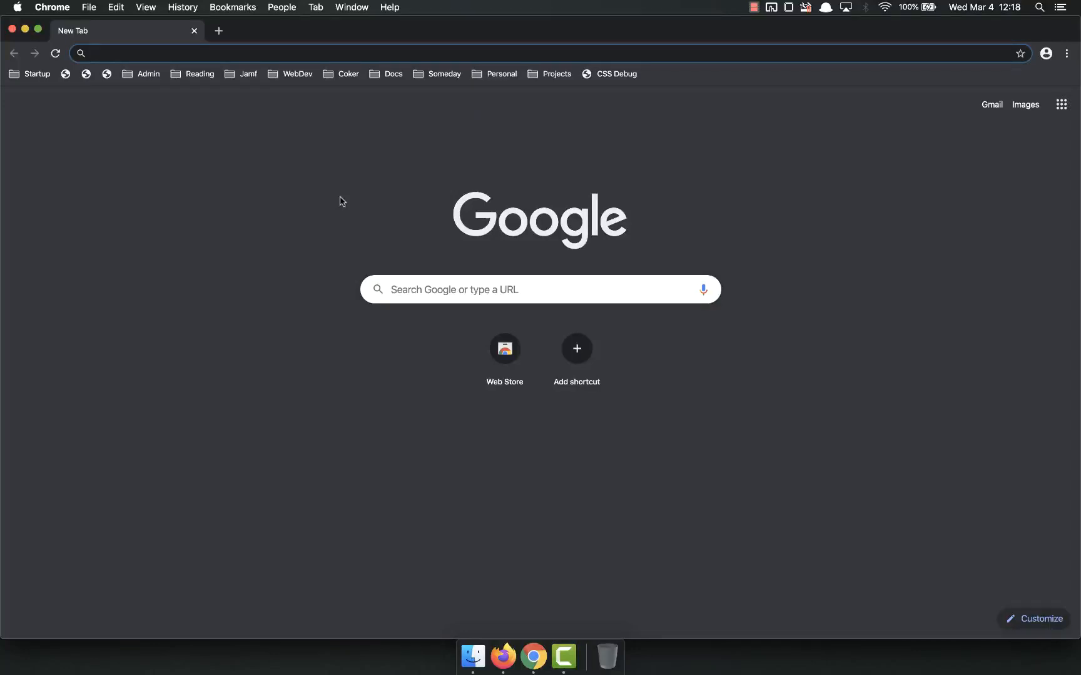
- Open Chrome's developer tools with an empty Console beneath the new tab page
{"action": "left_click", "coordinate": [275, 52]}
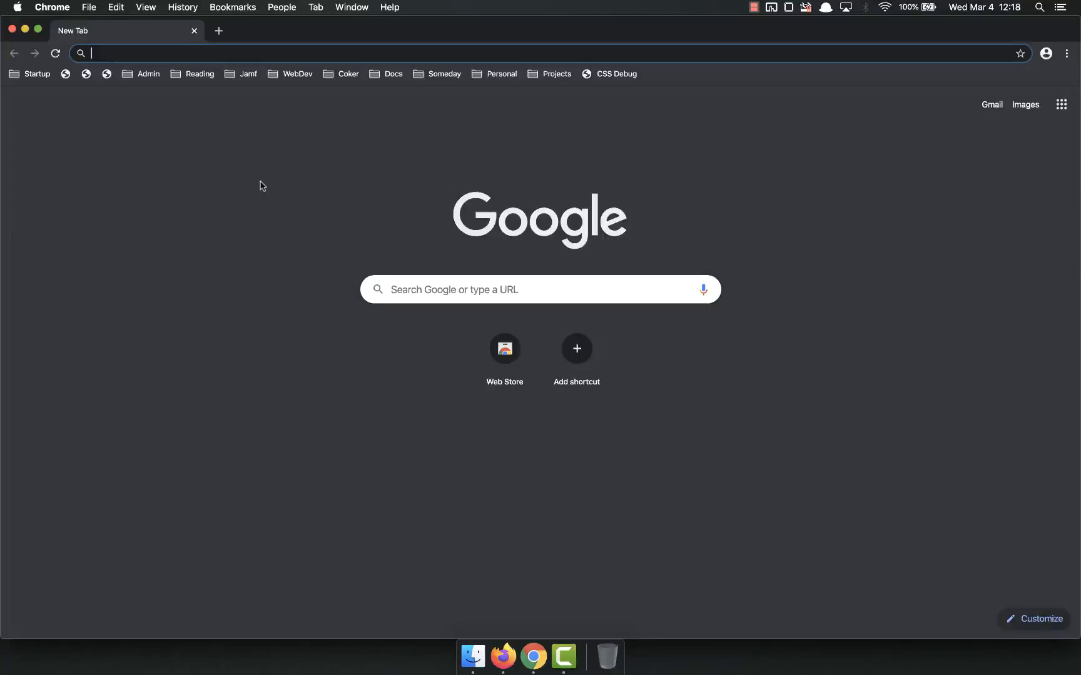
{"action": "key", "text": "F12"}
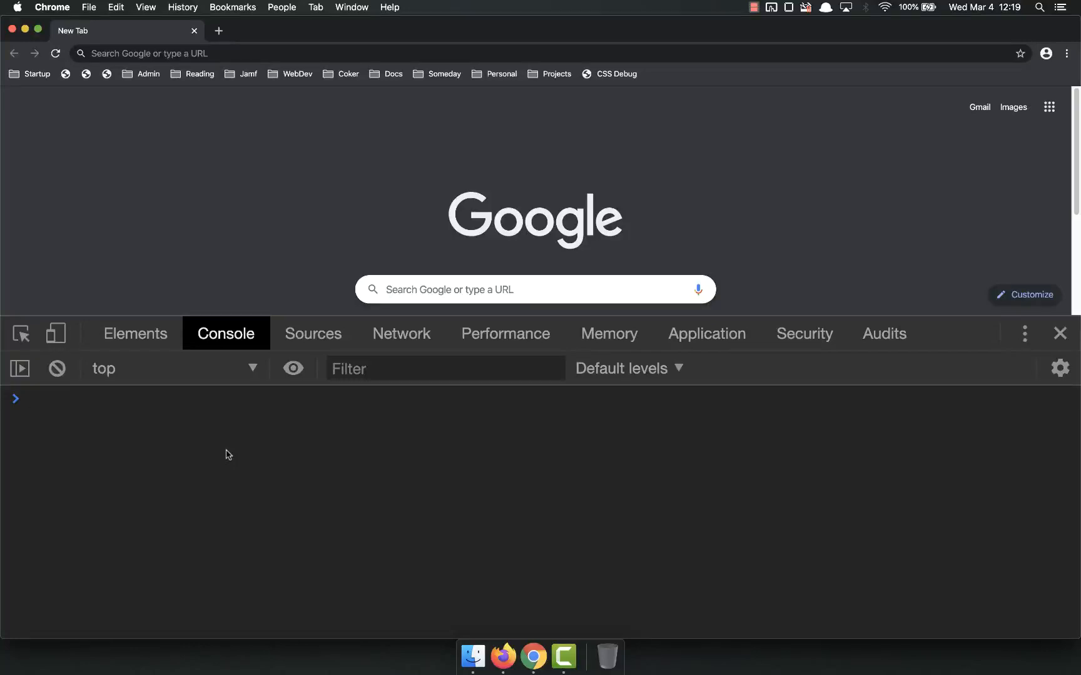
- Run console.log(1) as a quick test of logging output
{"action": "type", "text": "console.log("}
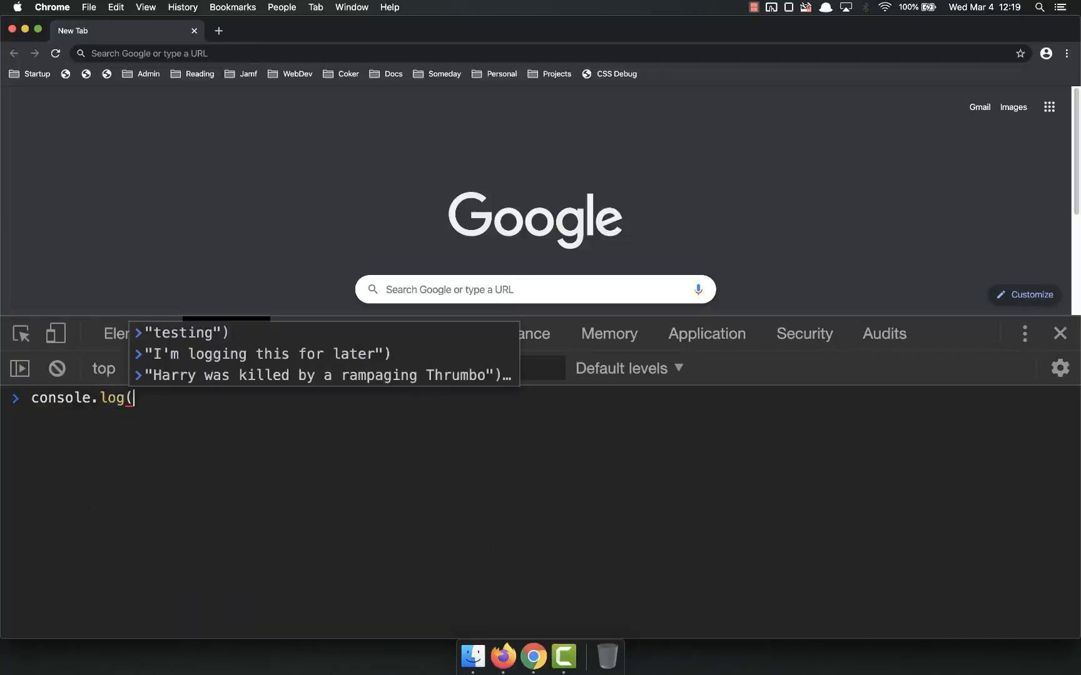
{"action": "type", "text": "1)"}
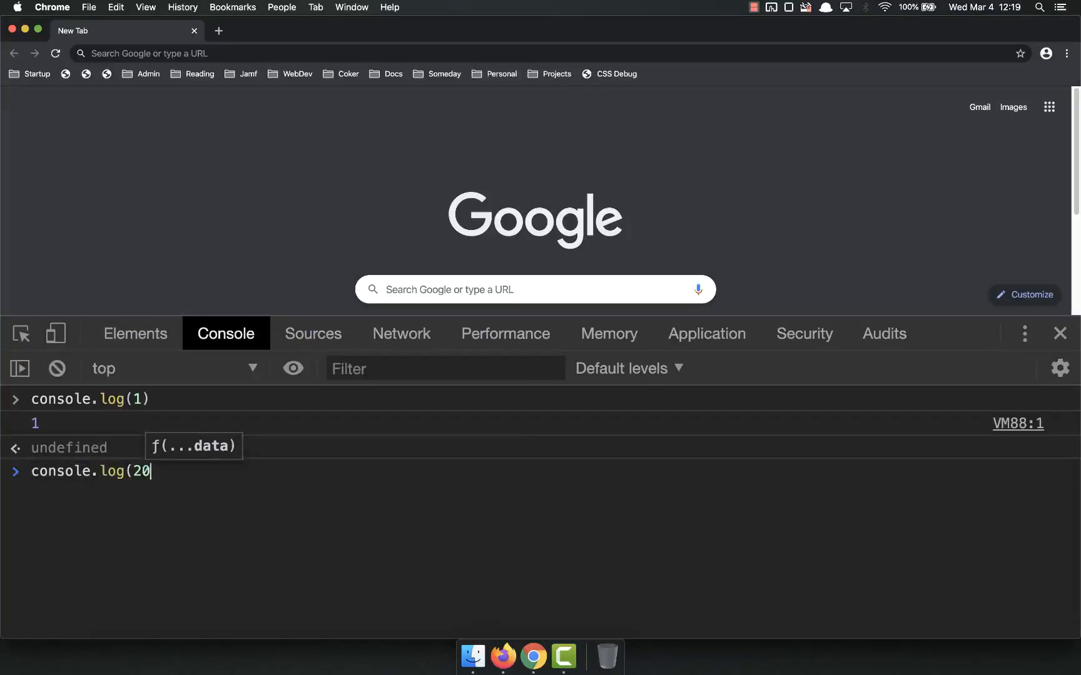
{"action": "key", "text": "Enter"}
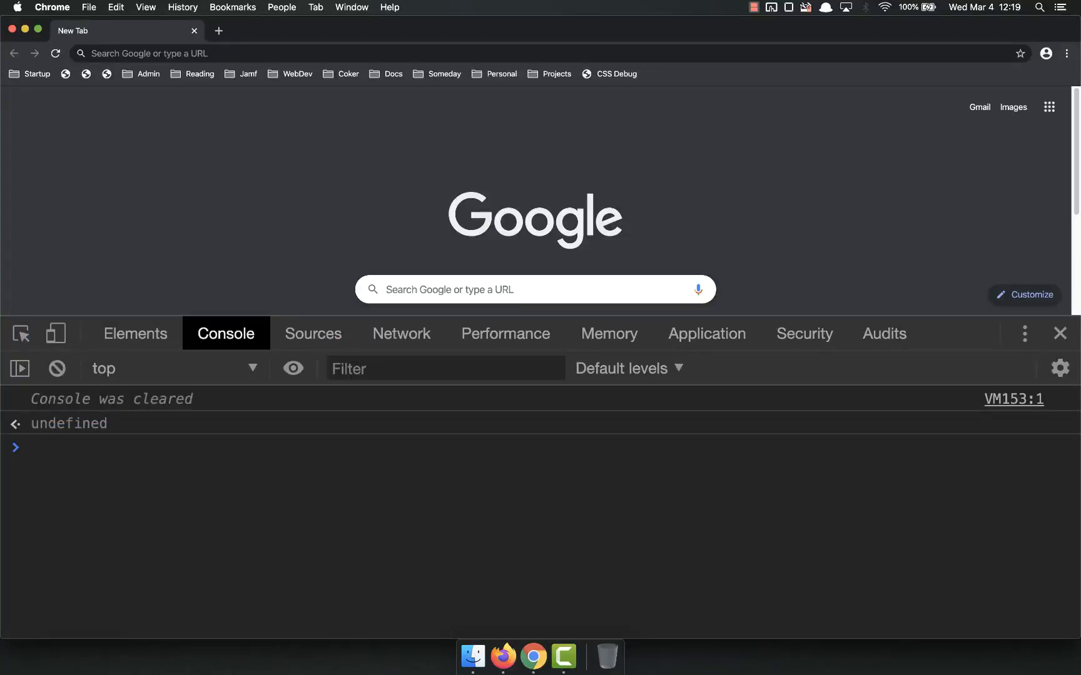
{"action": "type", "text": "while (condition) {"}
{"action": "type", "text": "// do"}
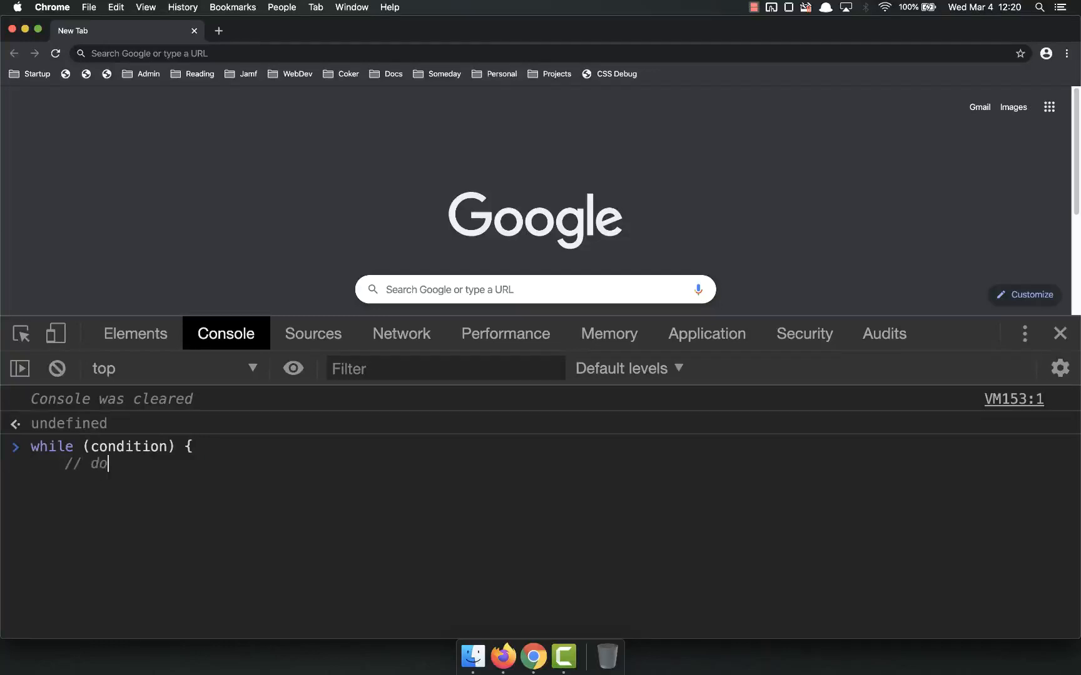
{"action": "type", "text": "something"}
{"action": "type", "text": "}"}
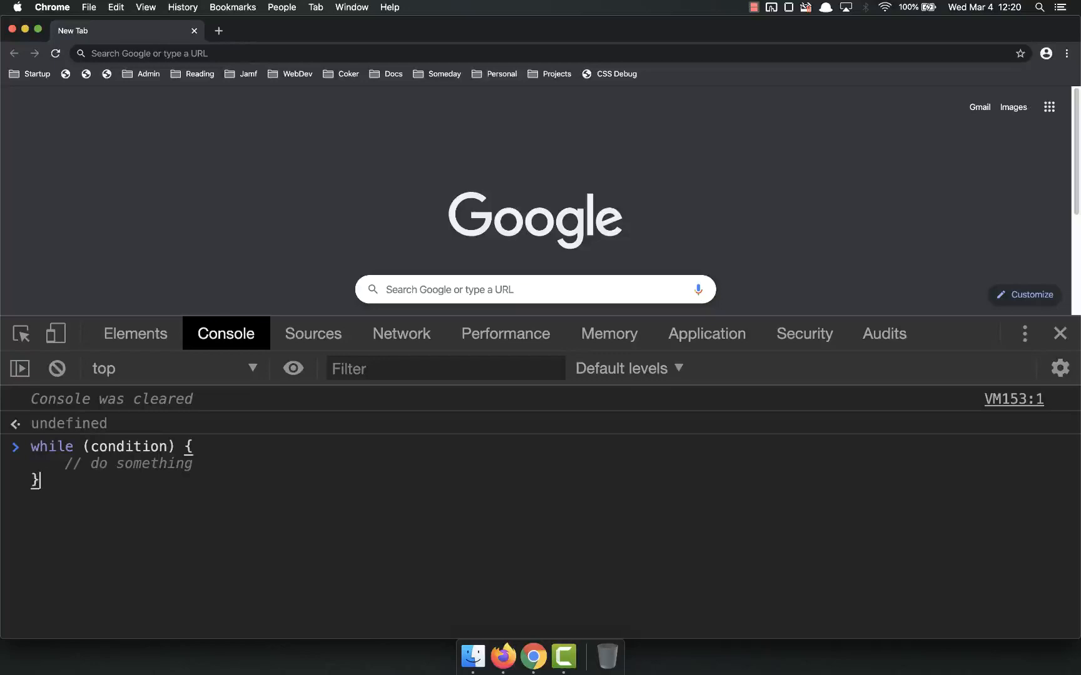
{"action": "double_click", "coordinate": [128, 446]}
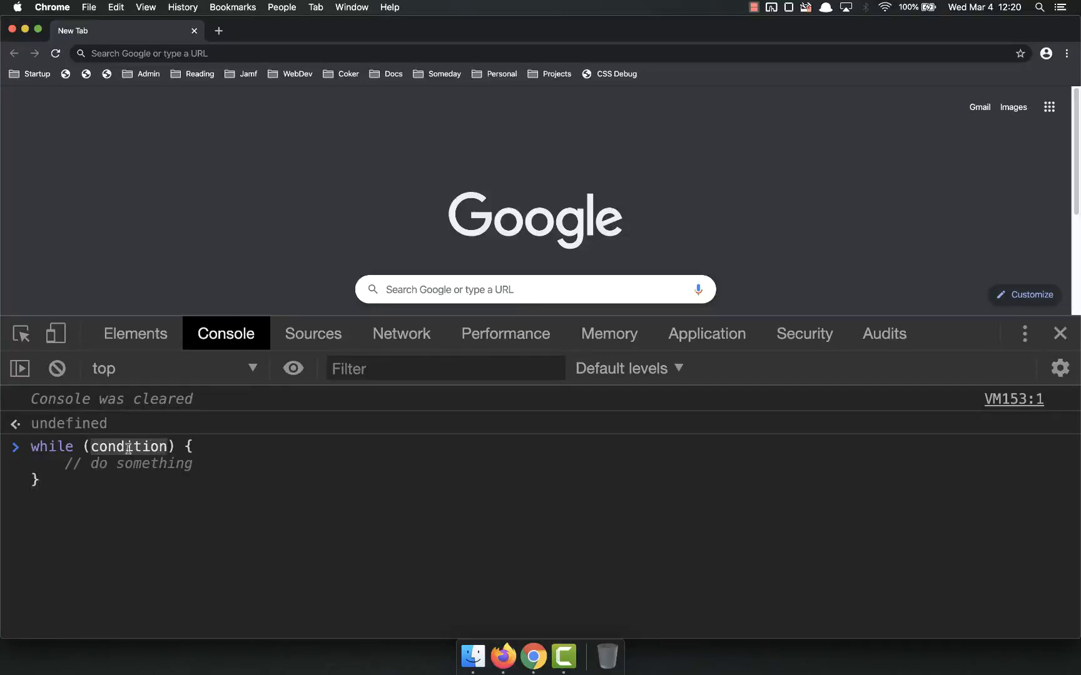
{"action": "mouse_move", "coordinate": [92, 469]}
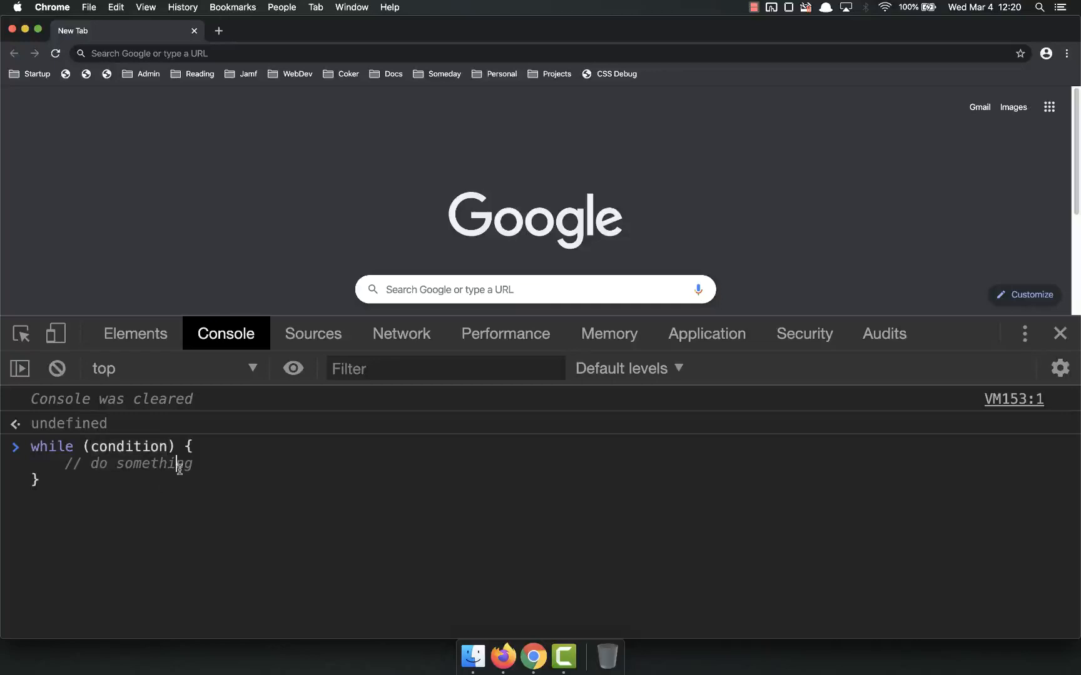
{"action": "mouse_move", "coordinate": [199, 463]}
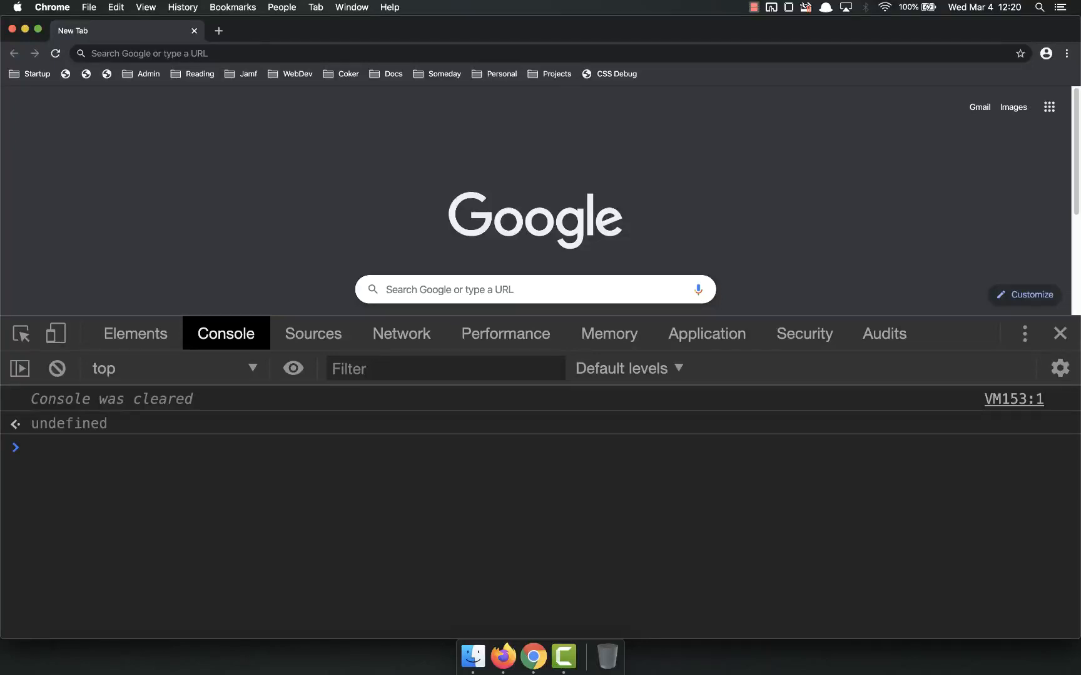
- Declare the counter variable with let num = 1
{"action": "type", "text": "let"}
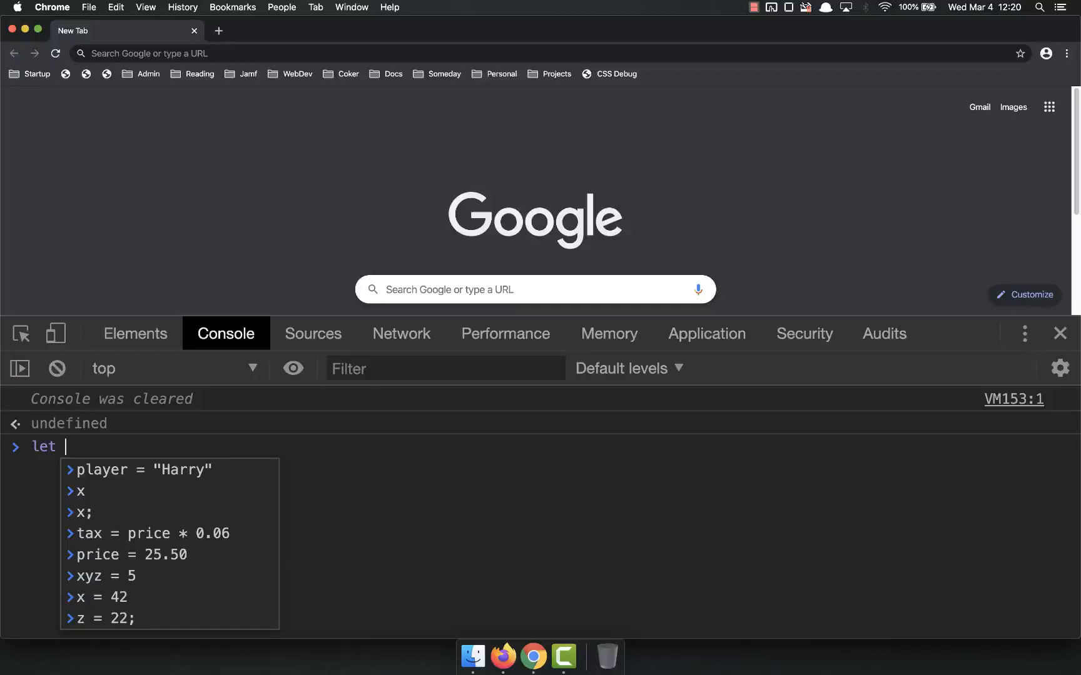
{"action": "type", "text": "num"}
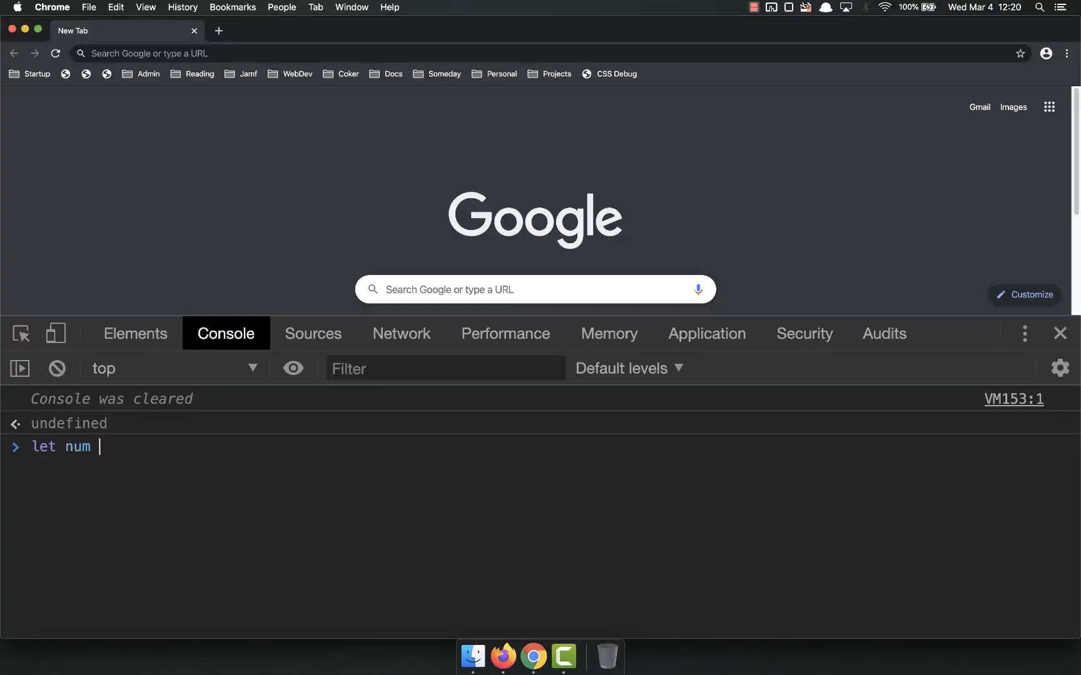
{"action": "type", "text": "= 1"}
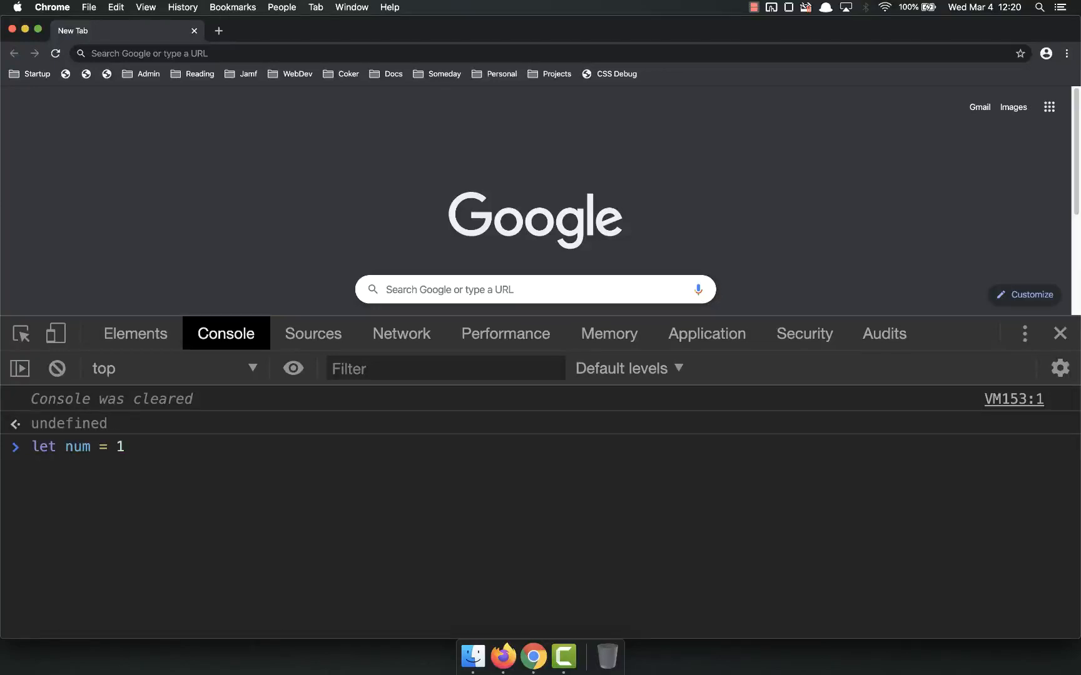
- Write while (num < 11) { console.log(num); num++ } to log num counting upward
{"action": "type", "text": "while"}
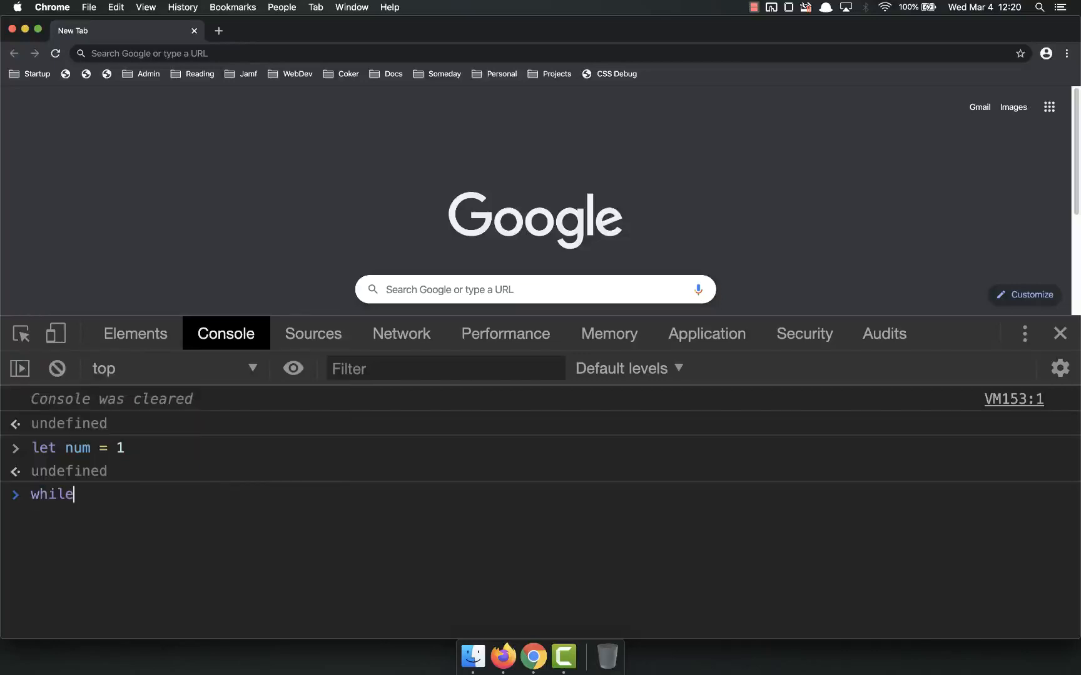
{"action": "type", "text": "(num <"}
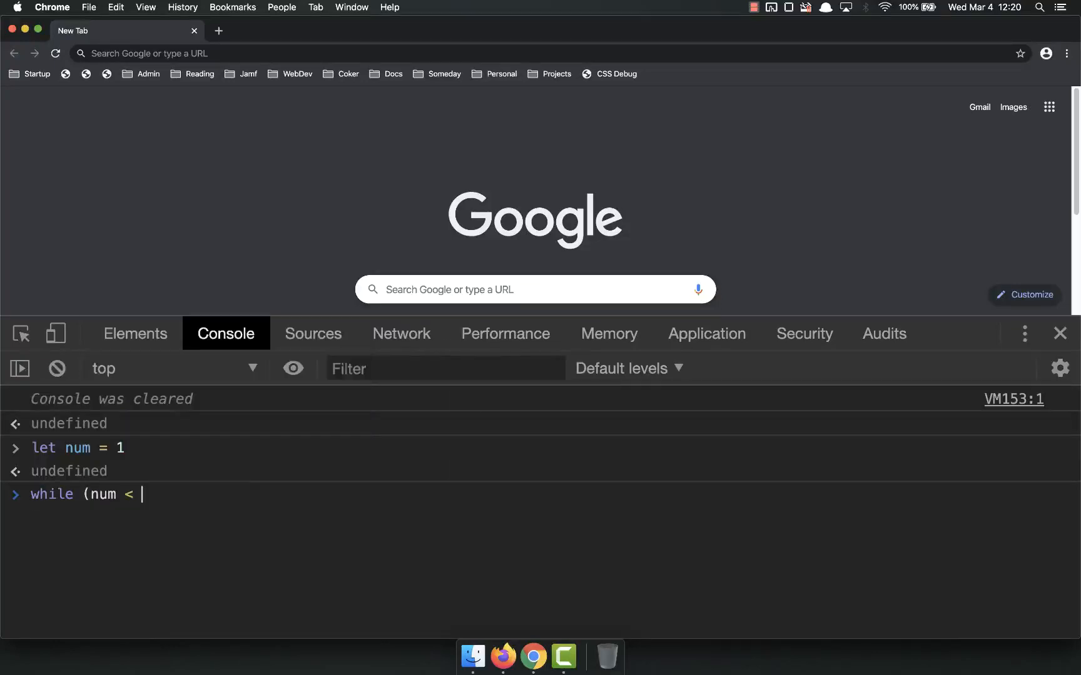
{"action": "type", "text": "11)"}
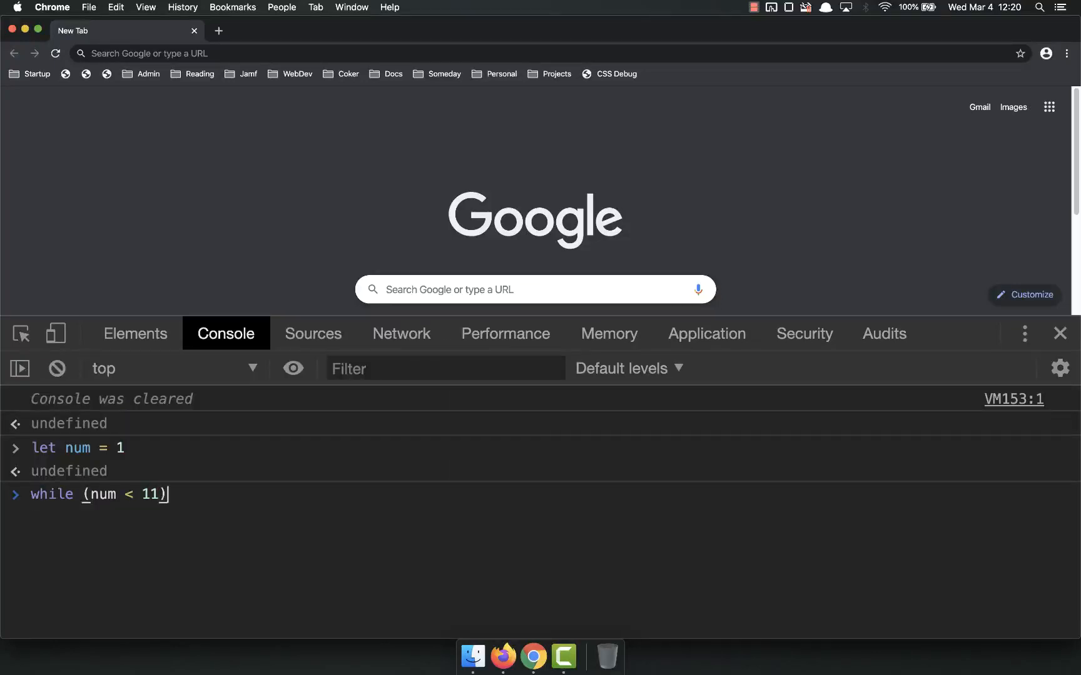
{"action": "type", "text": "{"}
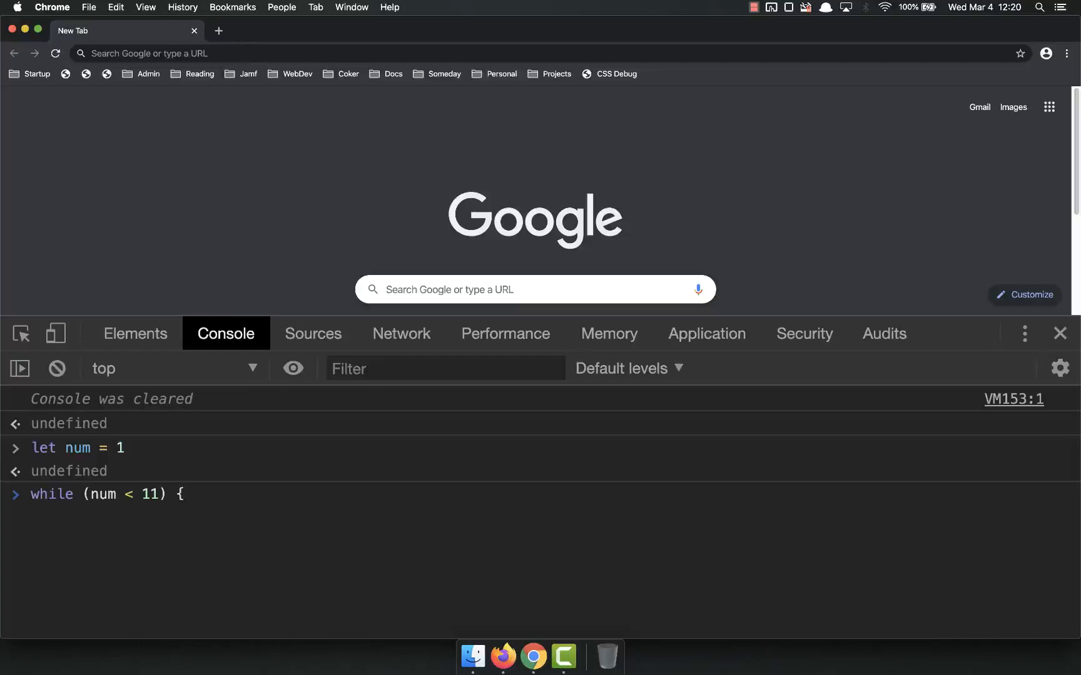
{"action": "type", "text": "console"}
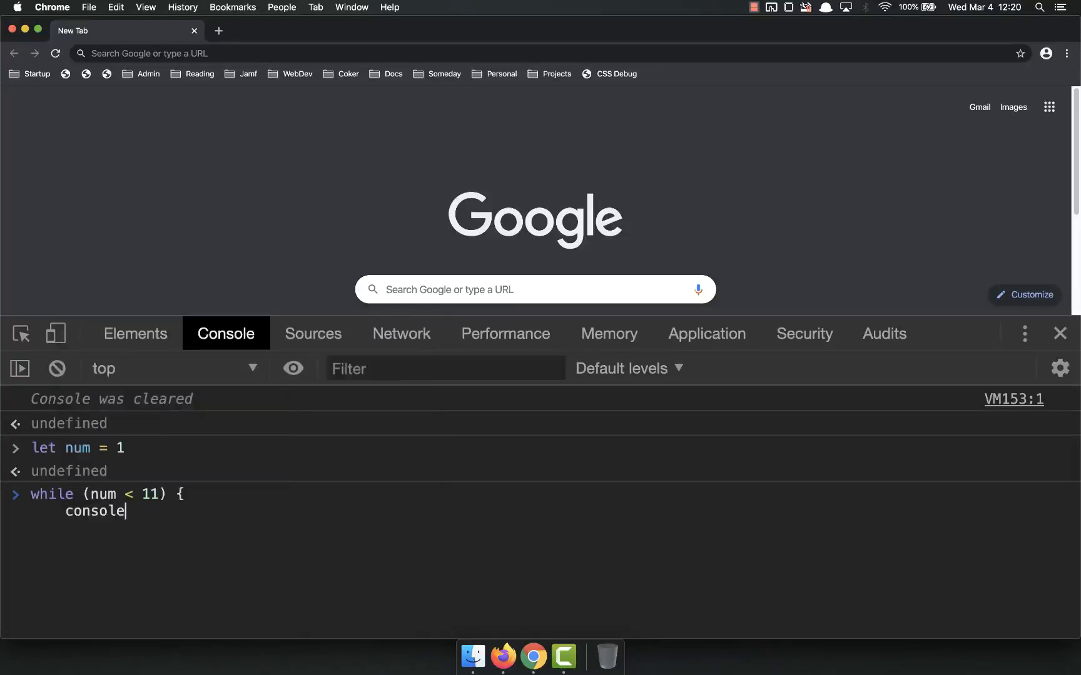
{"action": "type", "text": ".log("}
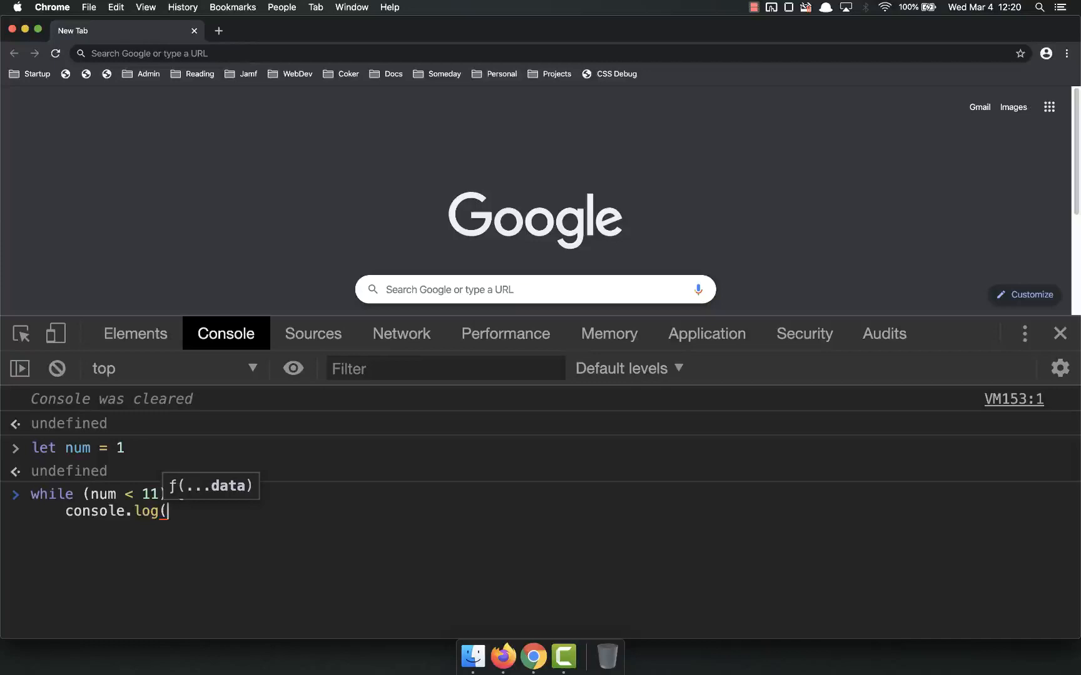
{"action": "type", "text": "num);"}
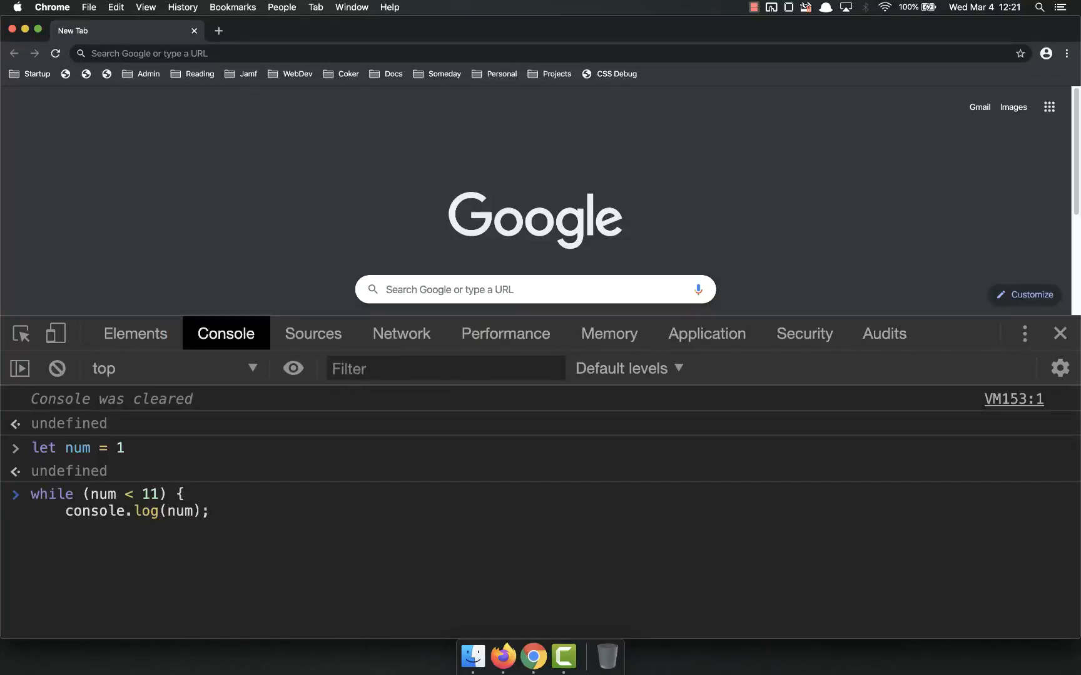
{"action": "type", "text": "num++"}
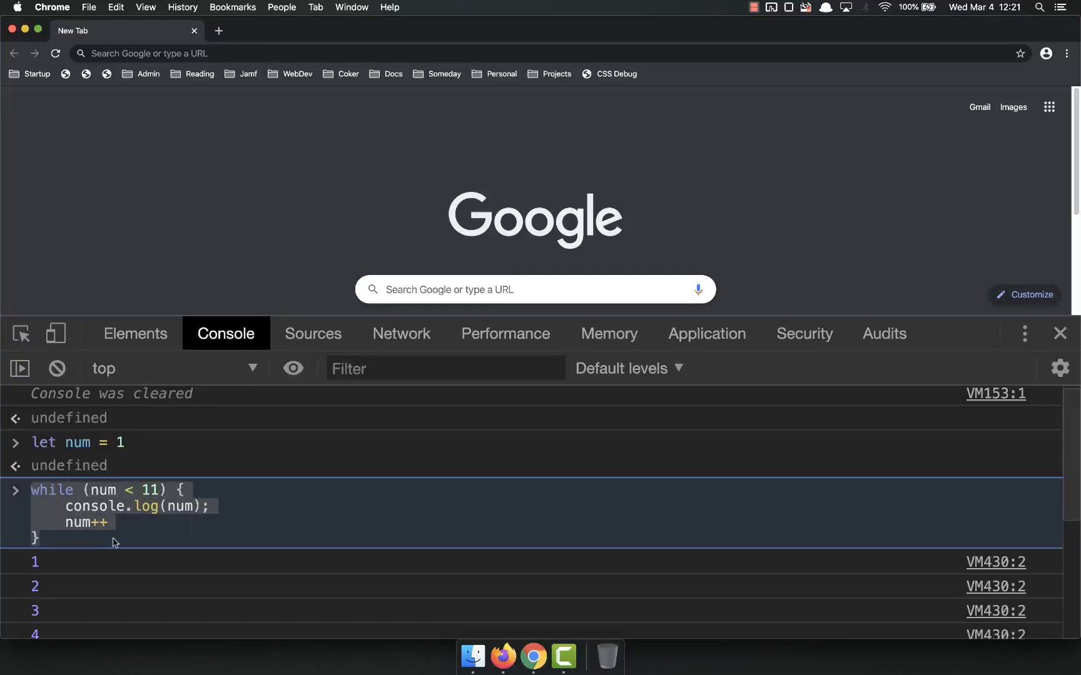
- Recall the loop, change its condition to num <= 100 and rerun it so it logs 100
{"action": "scroll", "scroll_direction": "down", "scroll_amount": 3}
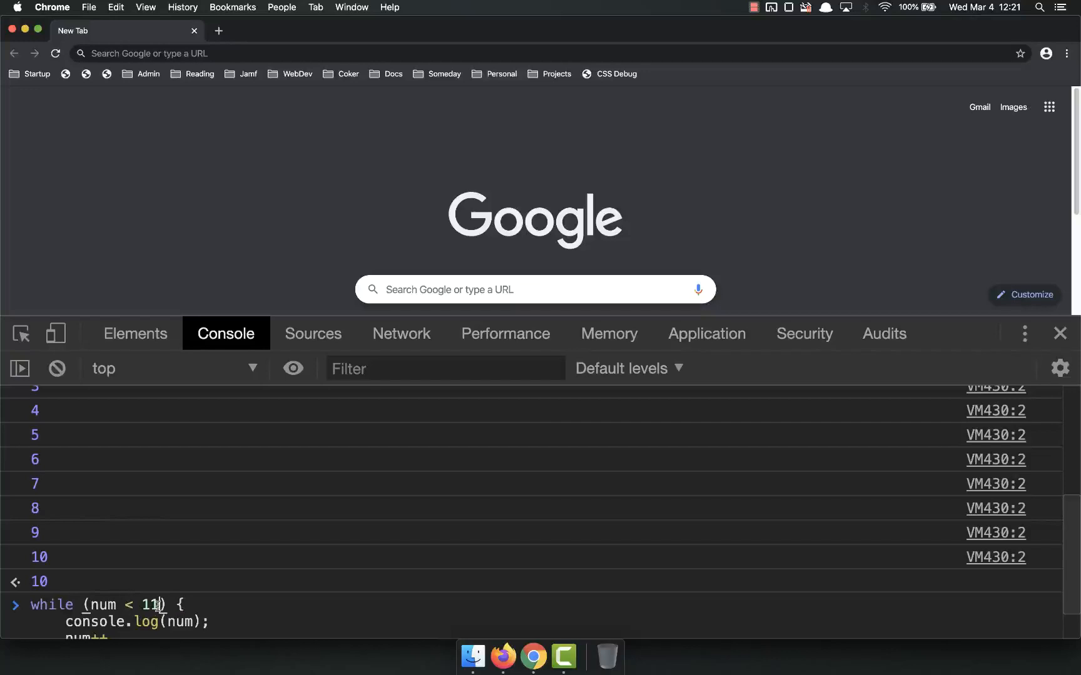
{"action": "type", "text": "00"}
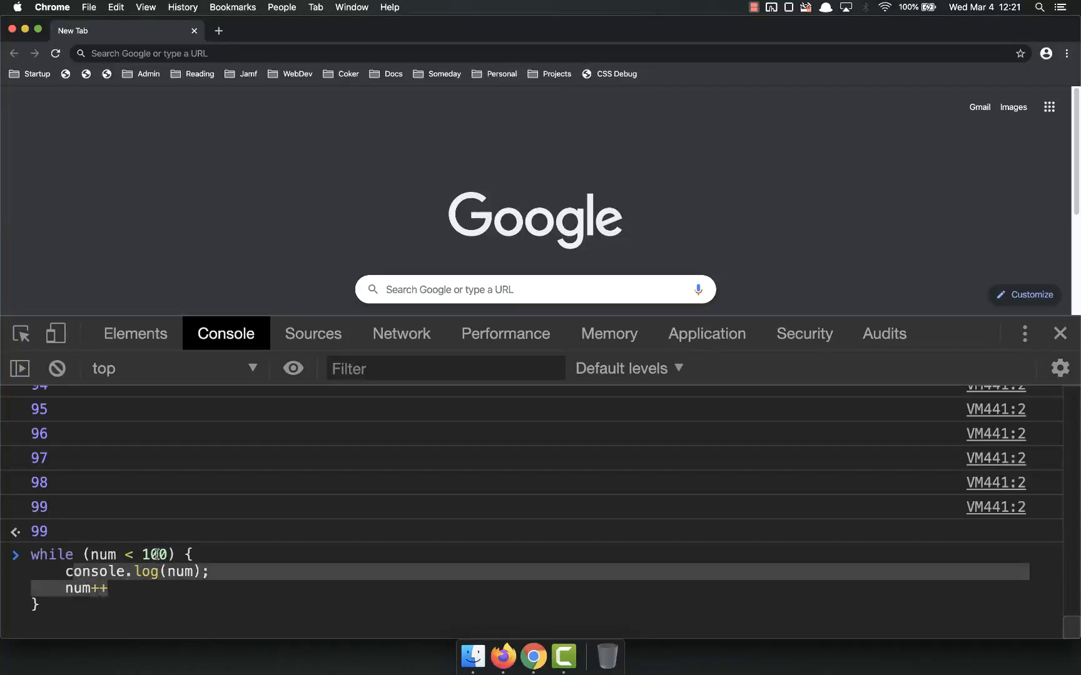
{"action": "type", "text": "="}
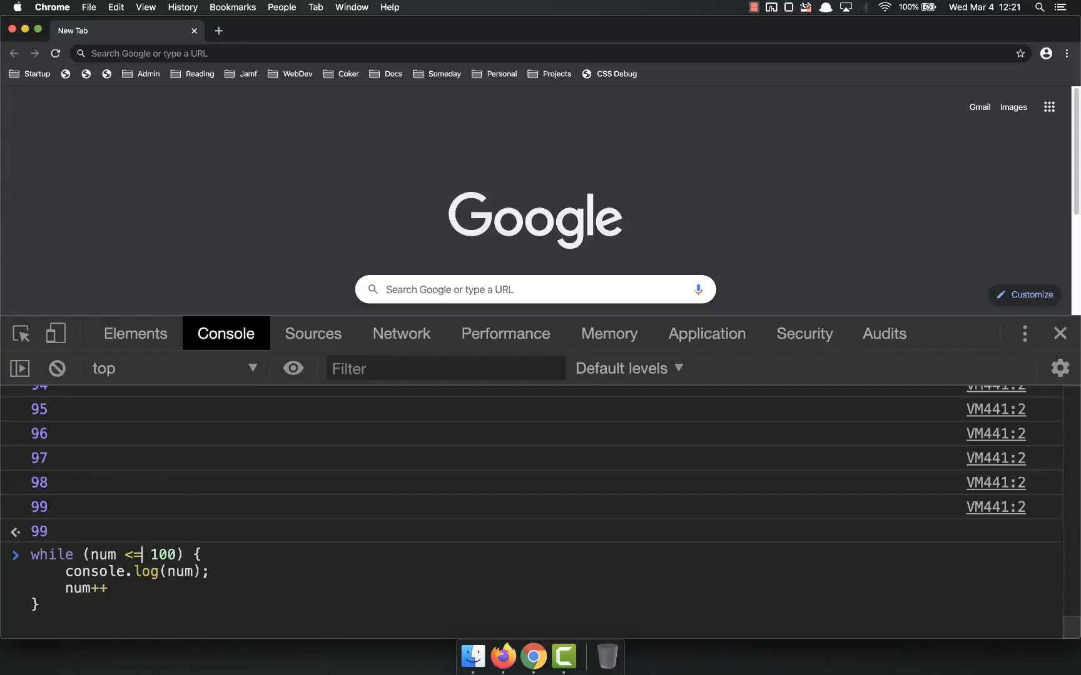
{"action": "key", "text": "Enter"}
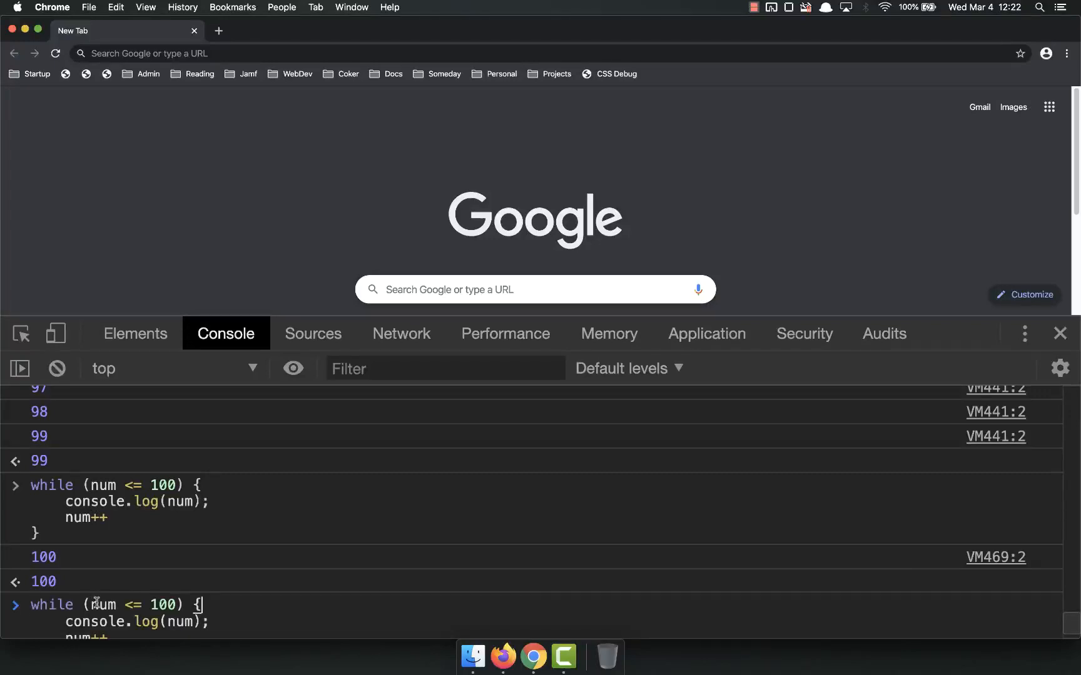
{"action": "scroll", "scroll_direction": "down", "scroll_amount": 3}
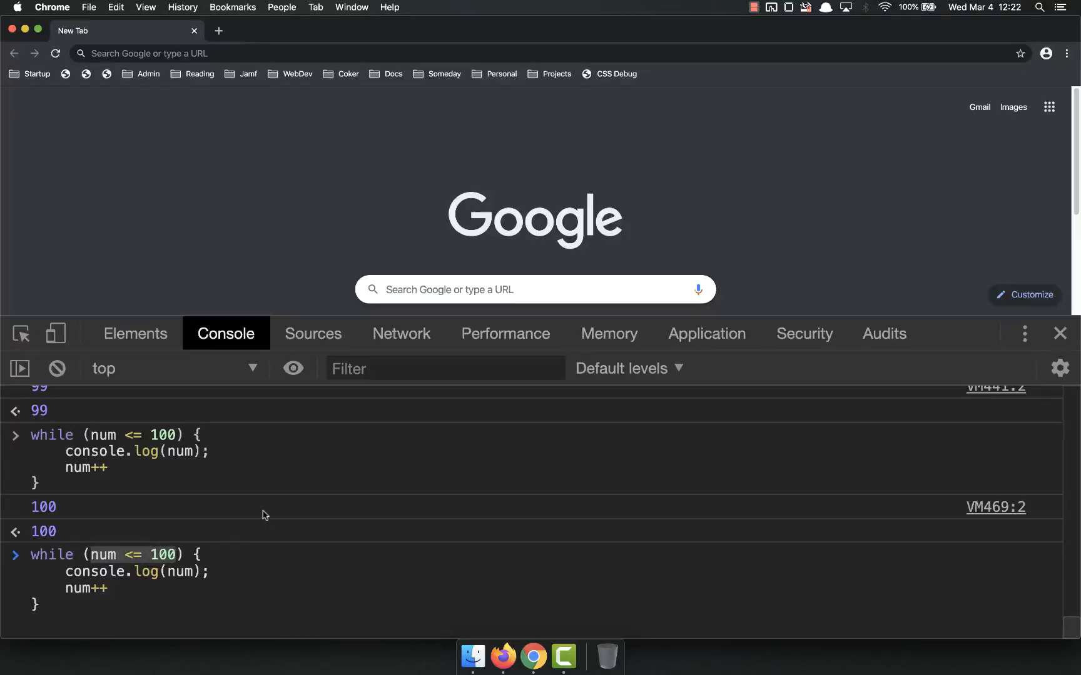
{"action": "double_click", "coordinate": [85, 589]}
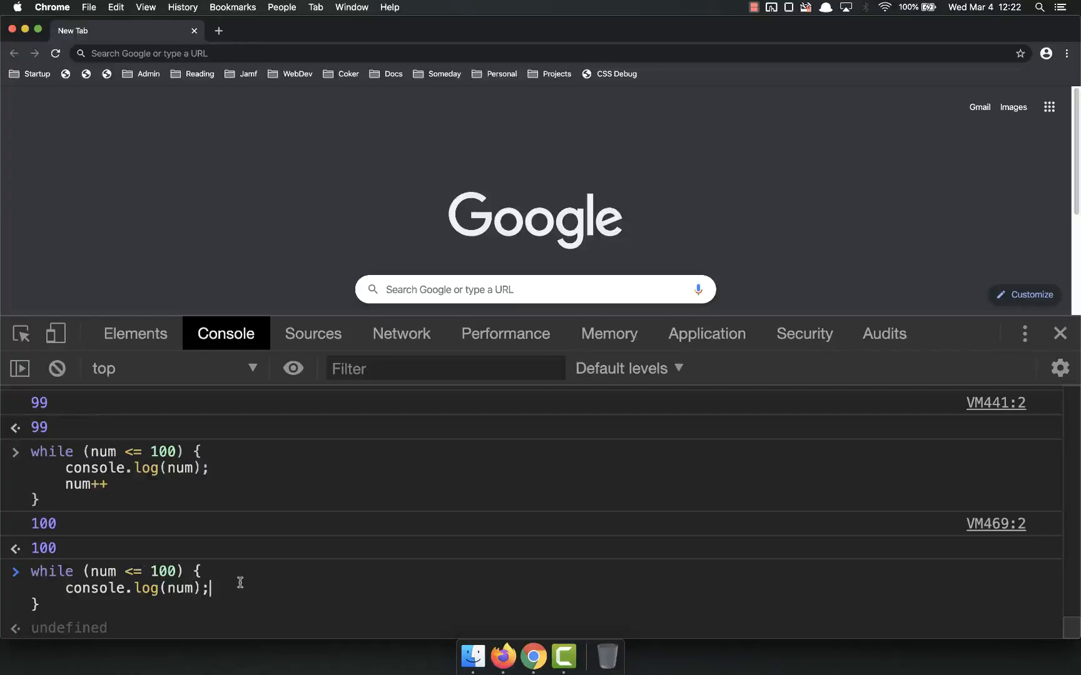
{"action": "mouse_move", "coordinate": [234, 582]}
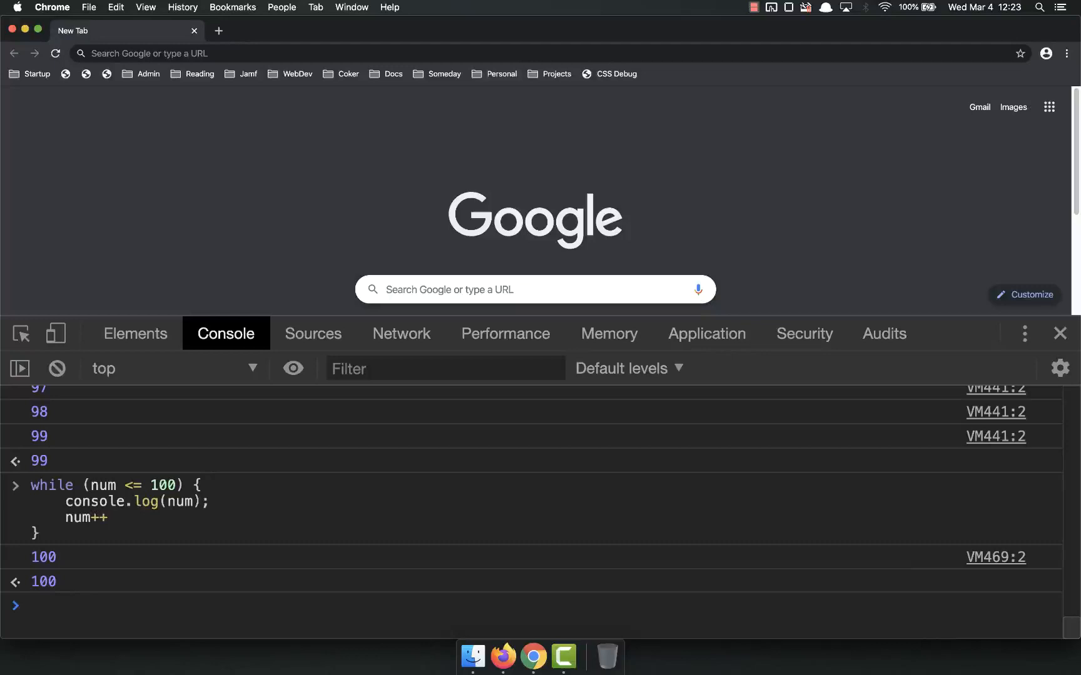
- Declare const dude = "Baby Yoda" and the index let i = 0
{"action": "type", "text": "const dude = \""}
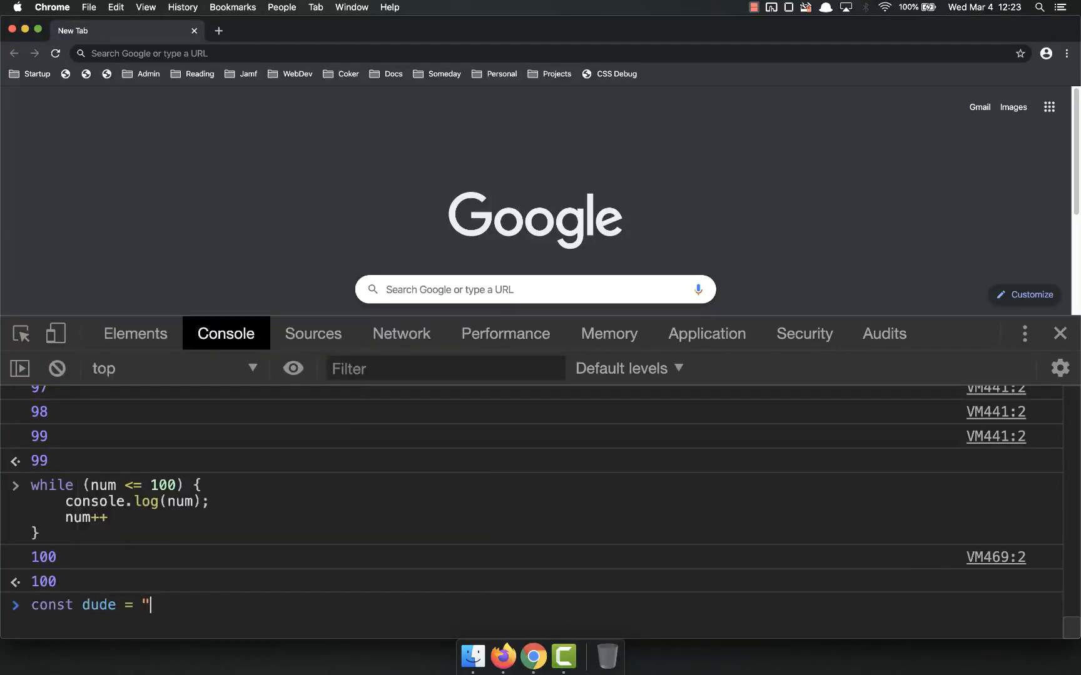
{"action": "type", "text": "Baby Yoda\""}
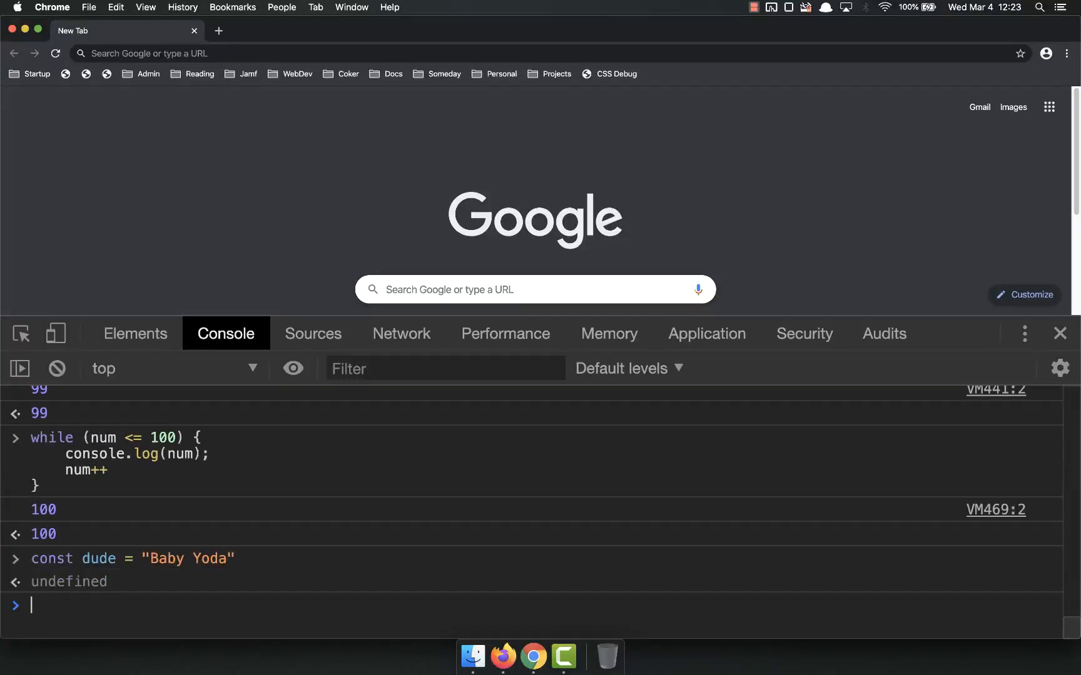
{"action": "type", "text": "let i ="}
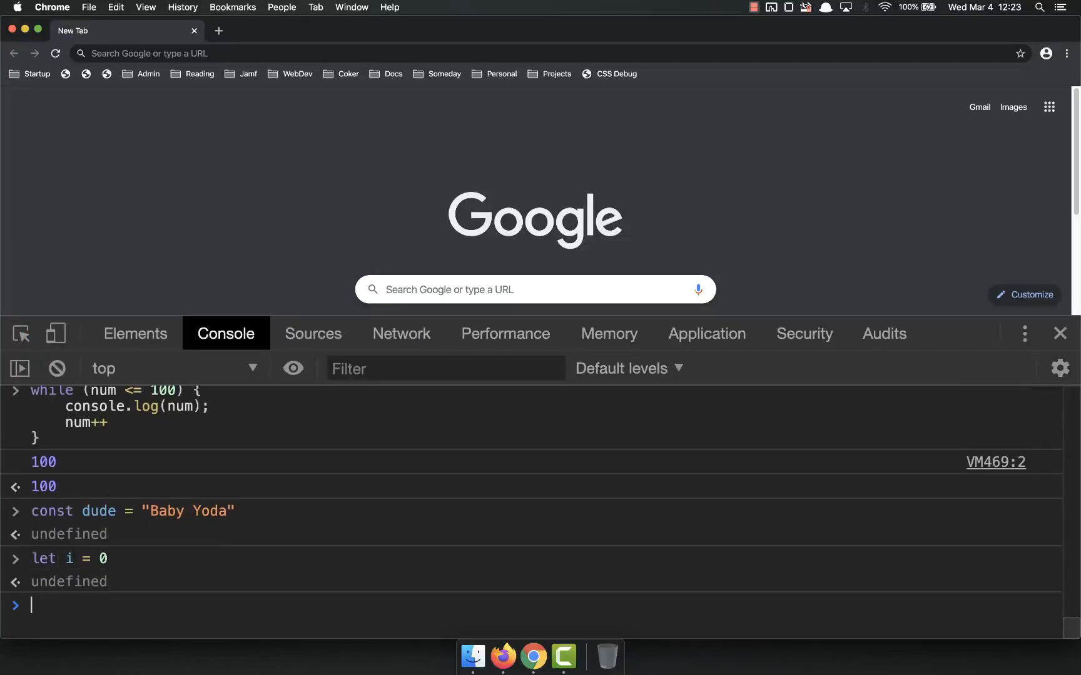
- Run while (i < dude.length) { console.log(dude[i]); i++ } to print each letter
{"action": "type", "text": "while (i < dude.length"}
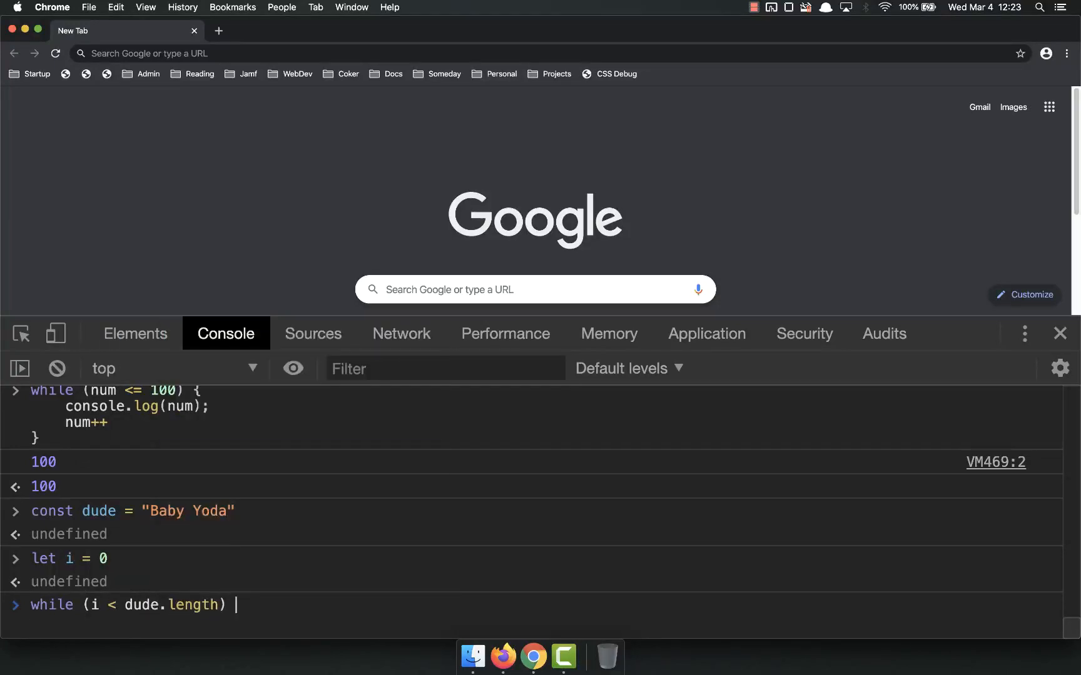
{"action": "type", "text": "{"}
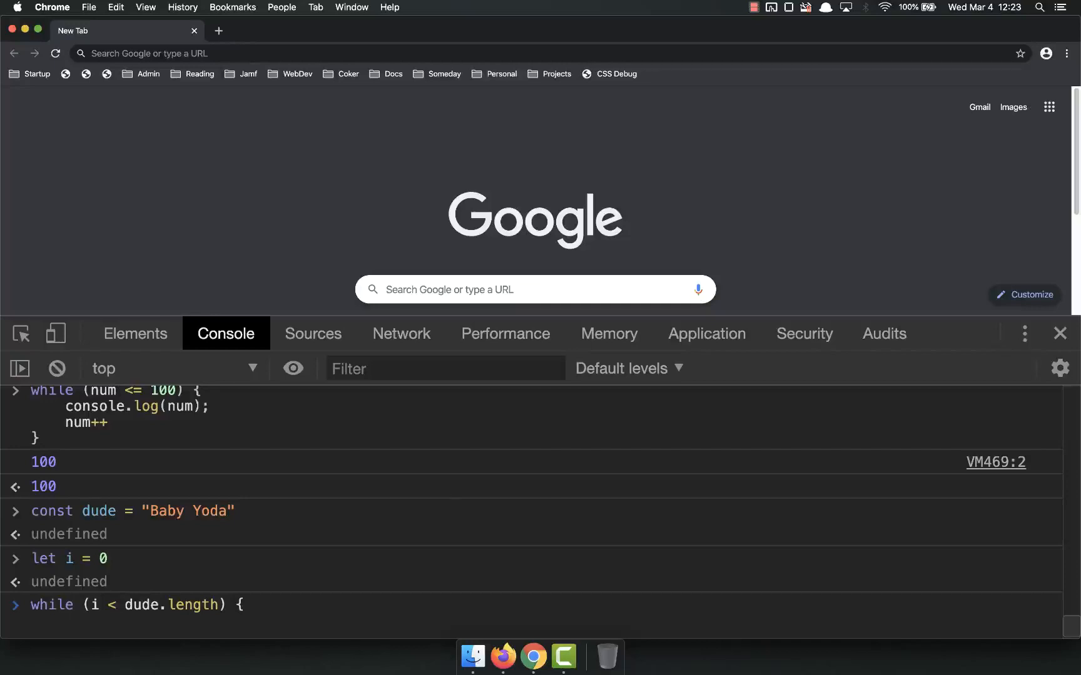
{"action": "type", "text": "console.log("}
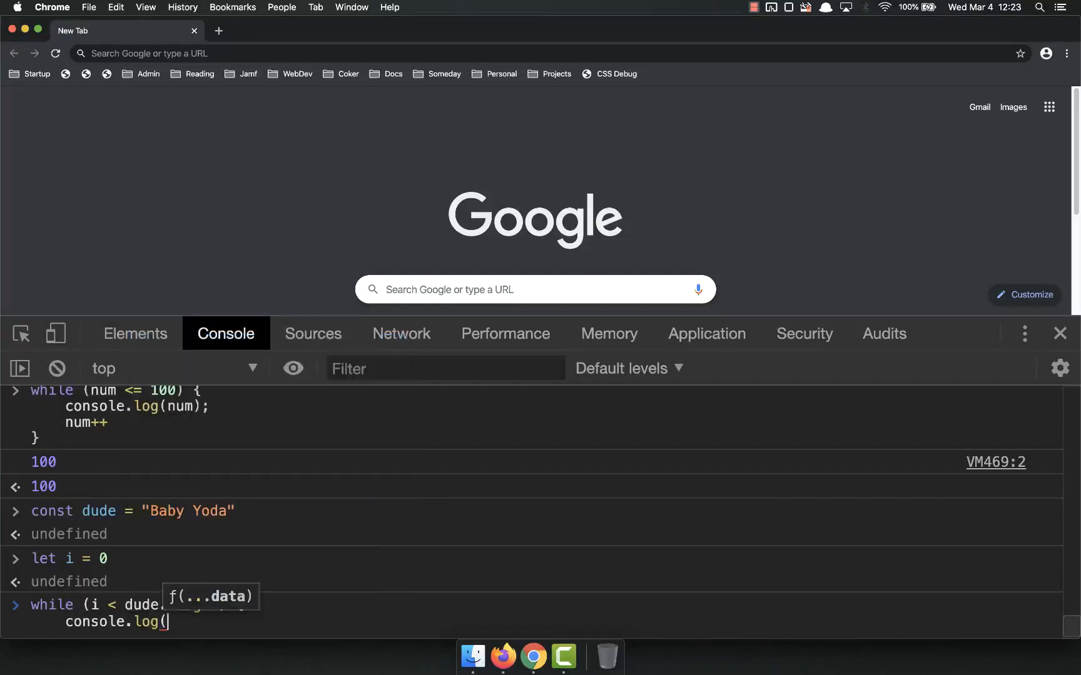
{"action": "type", "text": ".length) {"}
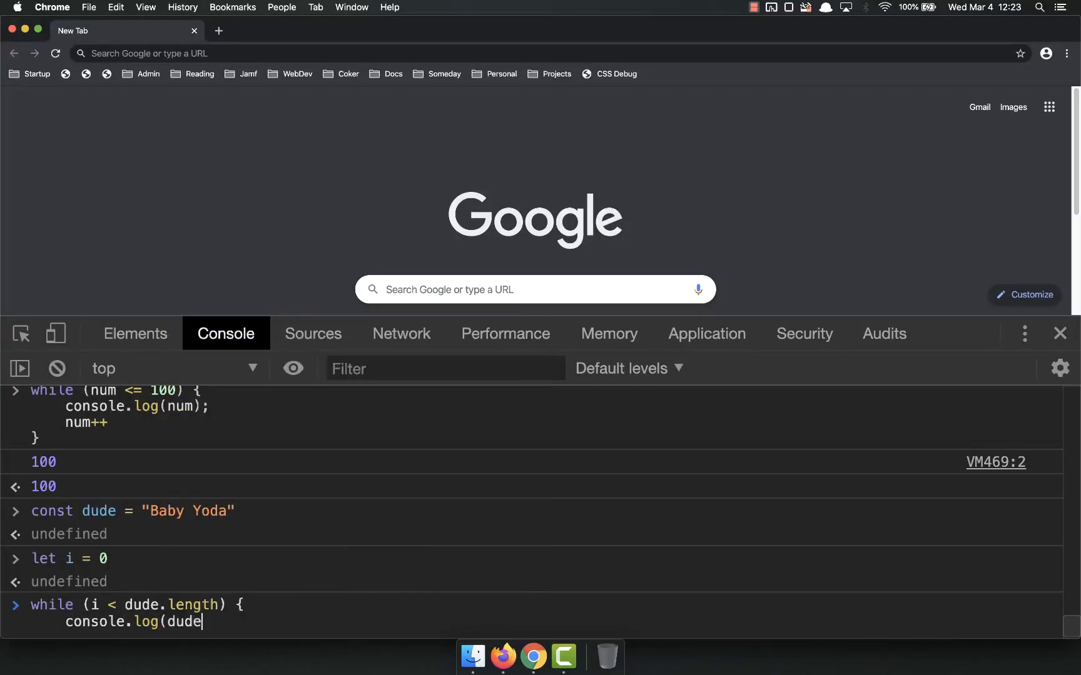
{"action": "type", "text": "[i])"}
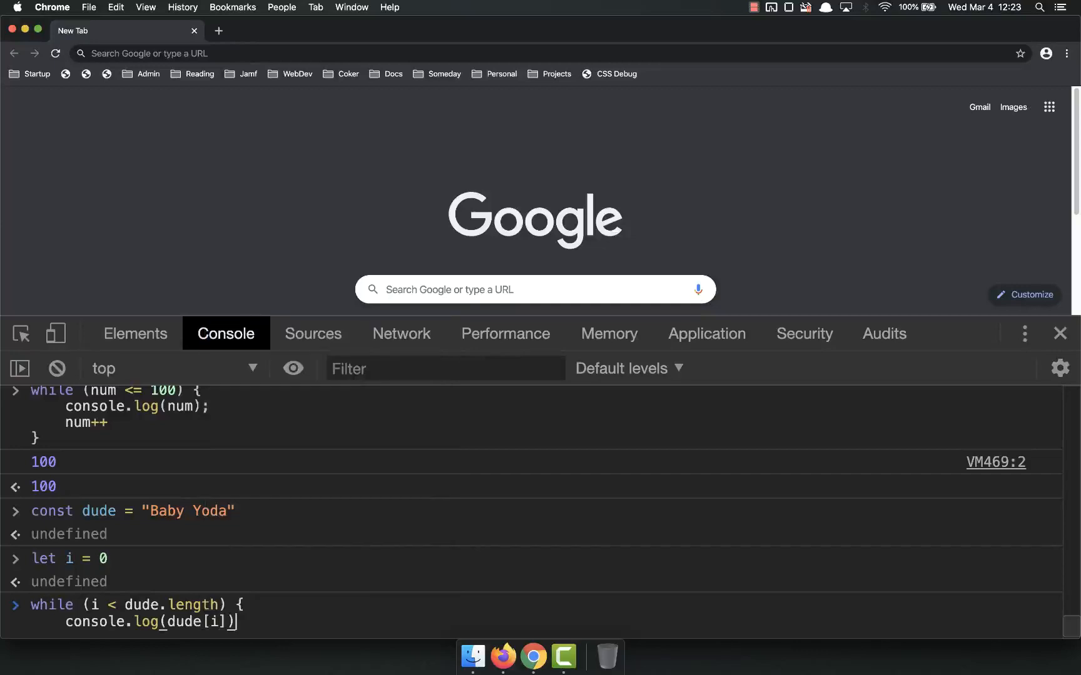
{"action": "type", "text": "i++"}
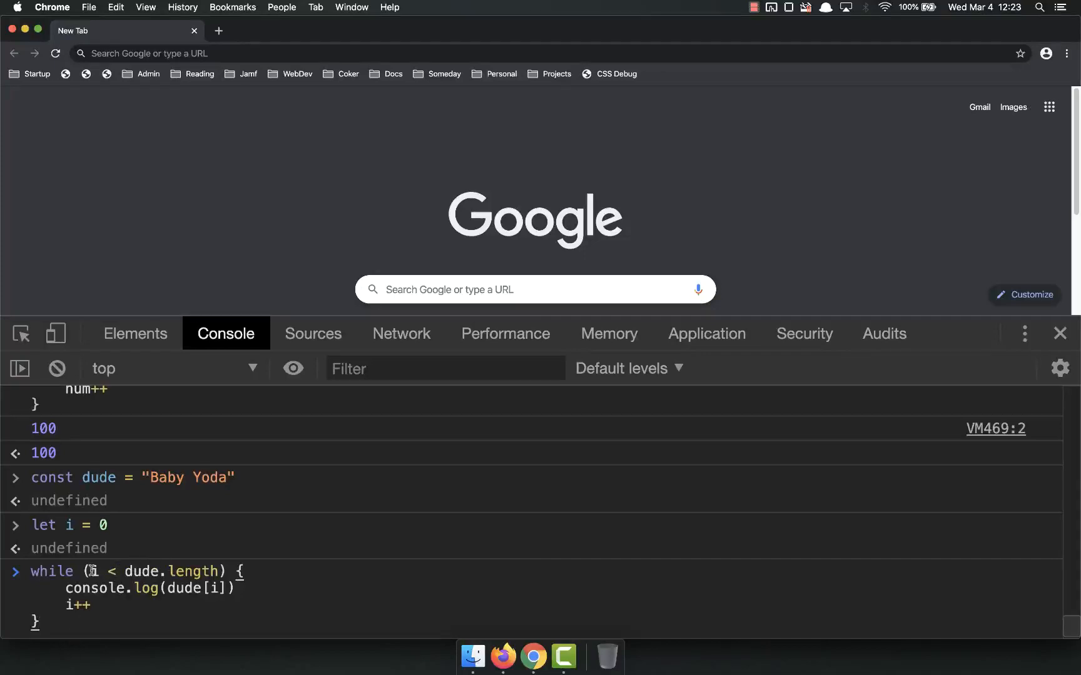
{"action": "mouse_move", "coordinate": [143, 471]}
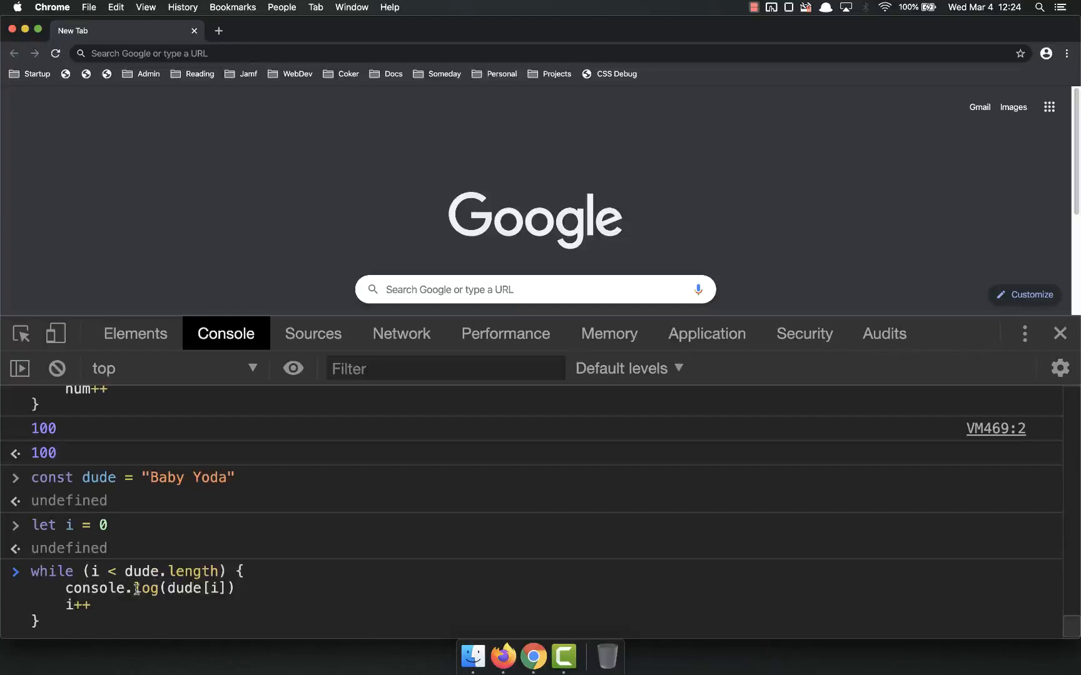
{"action": "double_click", "coordinate": [92, 589]}
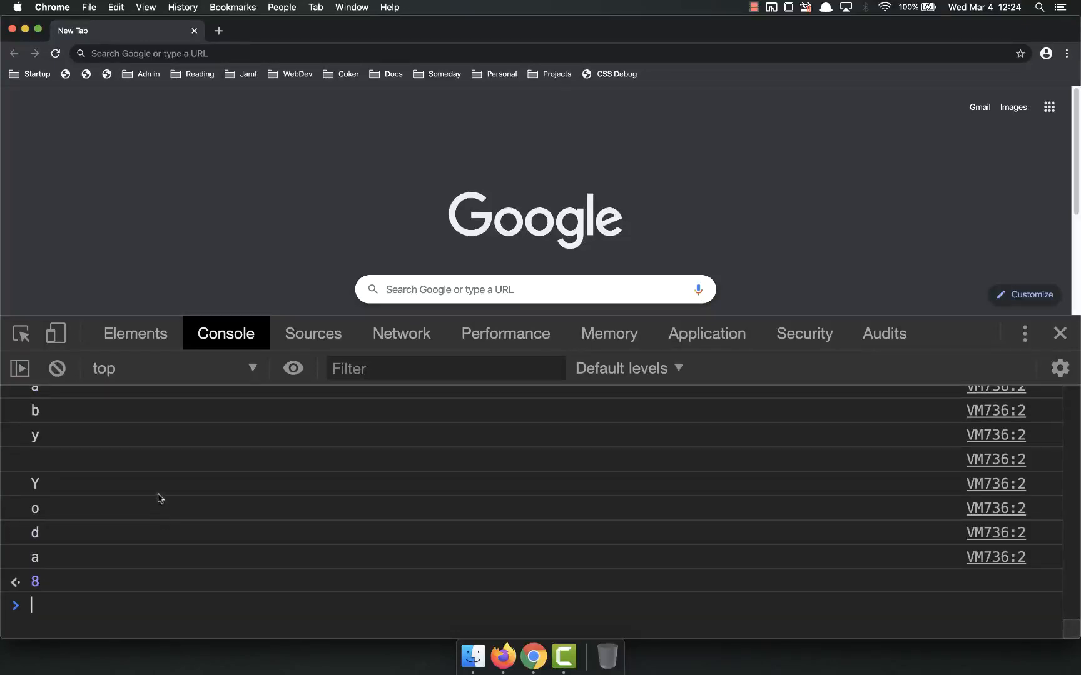
{"action": "mouse_move", "coordinate": [81, 559]}
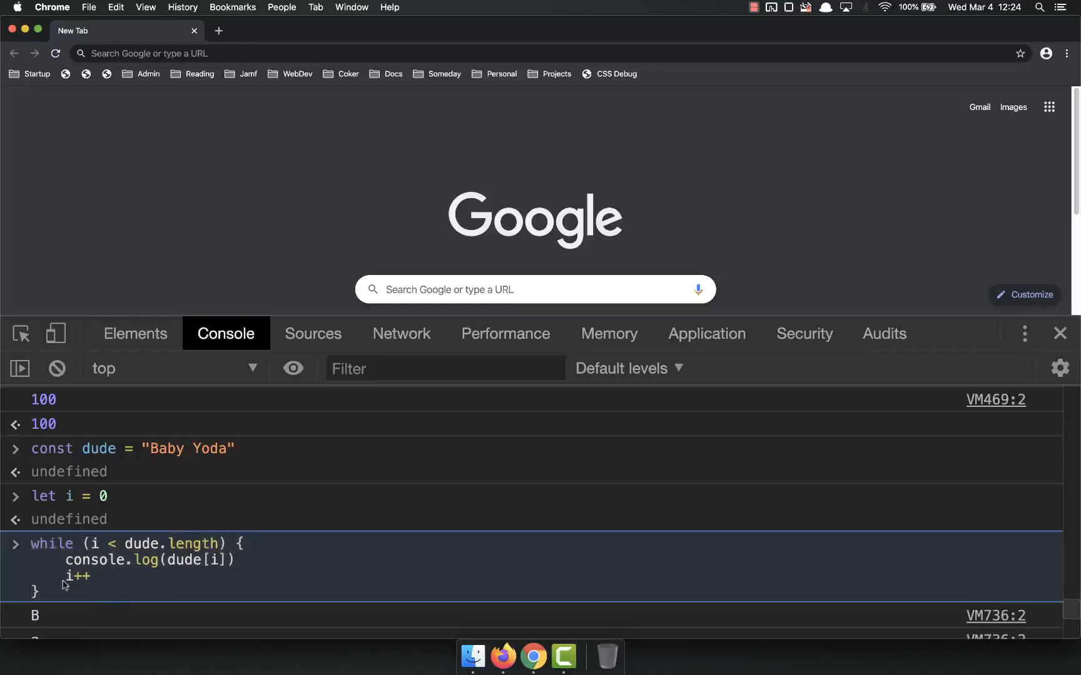
{"action": "double_click", "coordinate": [52, 544]}
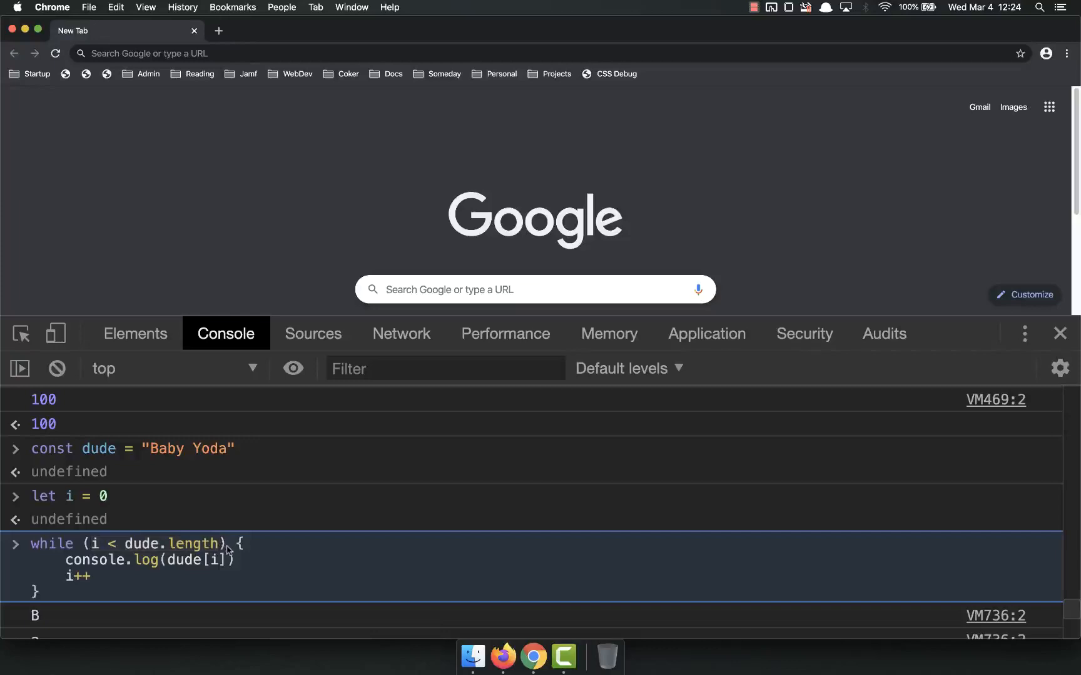
{"action": "mouse_move", "coordinate": [90, 571]}
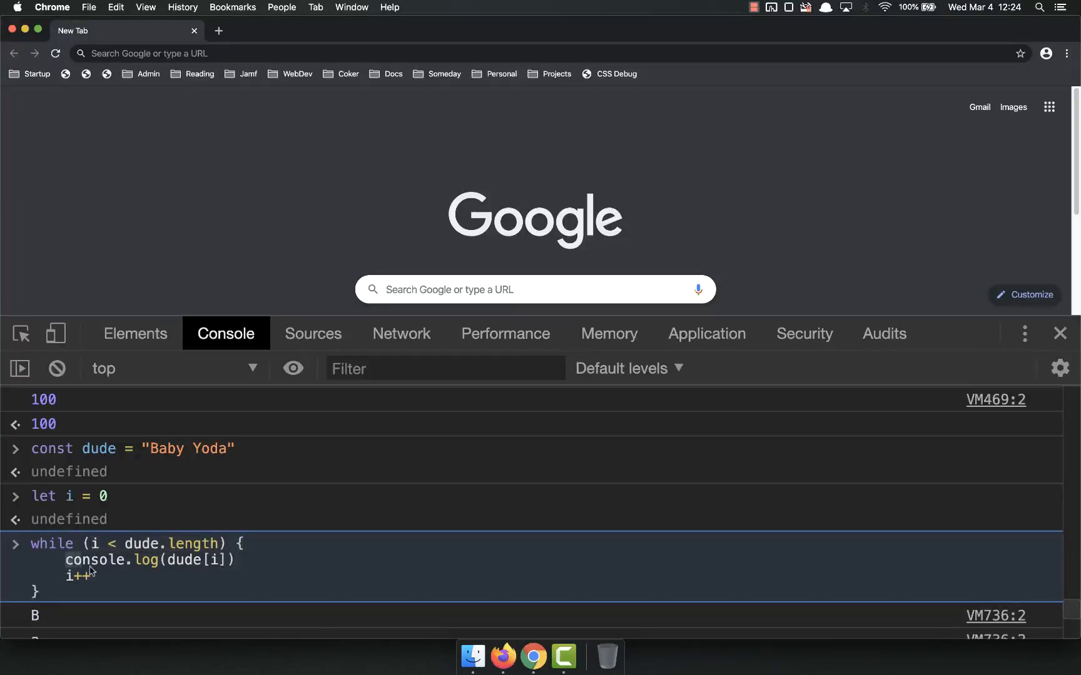
{"action": "mouse_move", "coordinate": [86, 595]}
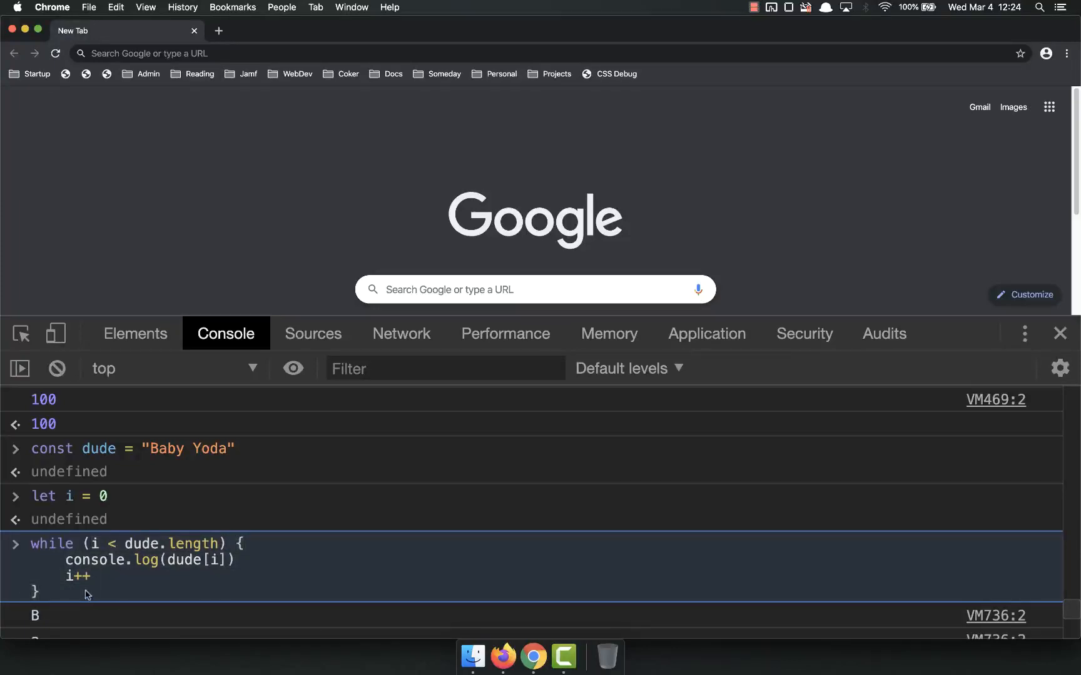
{"action": "mouse_move", "coordinate": [118, 548]}
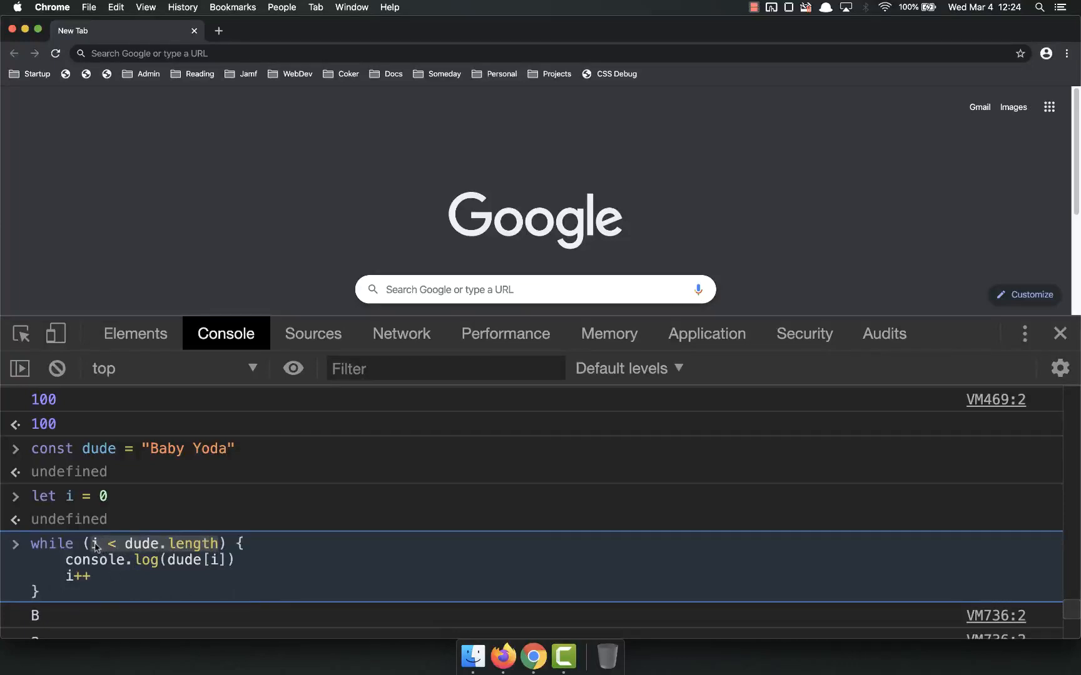
{"action": "mouse_move", "coordinate": [115, 552]}
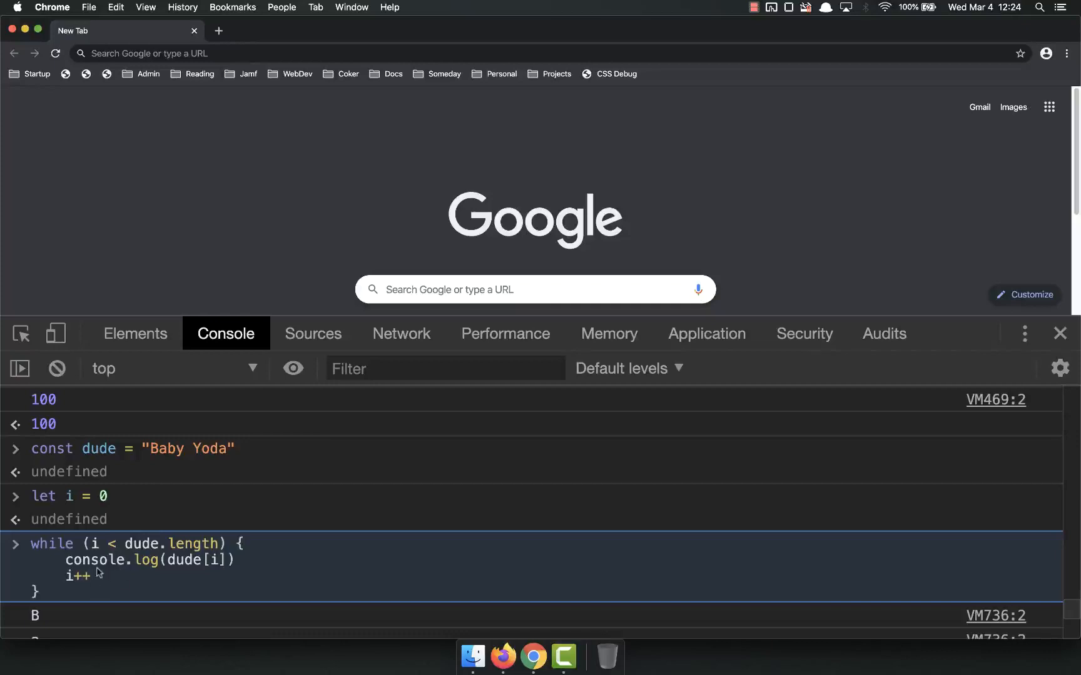
{"action": "key", "text": "Enter"}
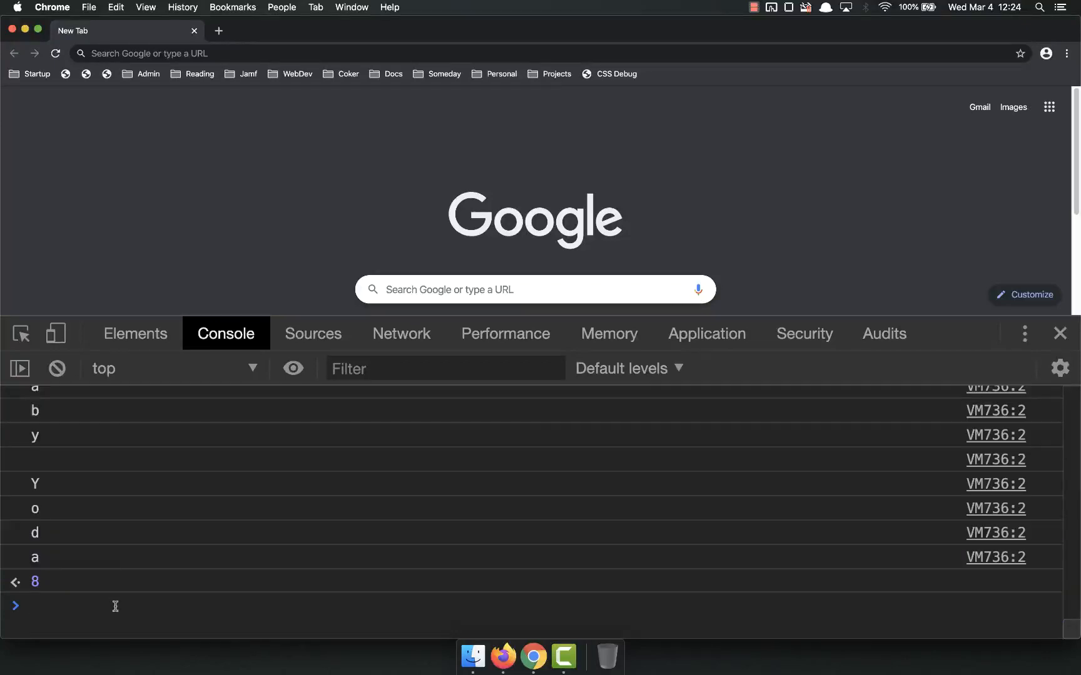
{"action": "type", "text": "do..."}
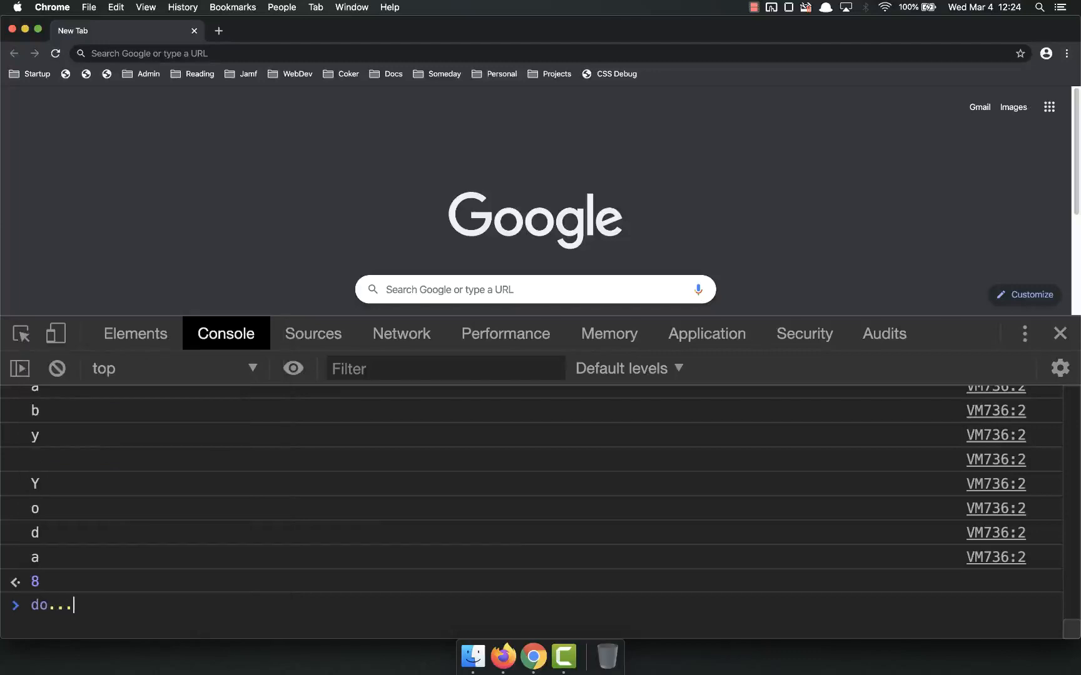
{"action": "type", "text": "while"}
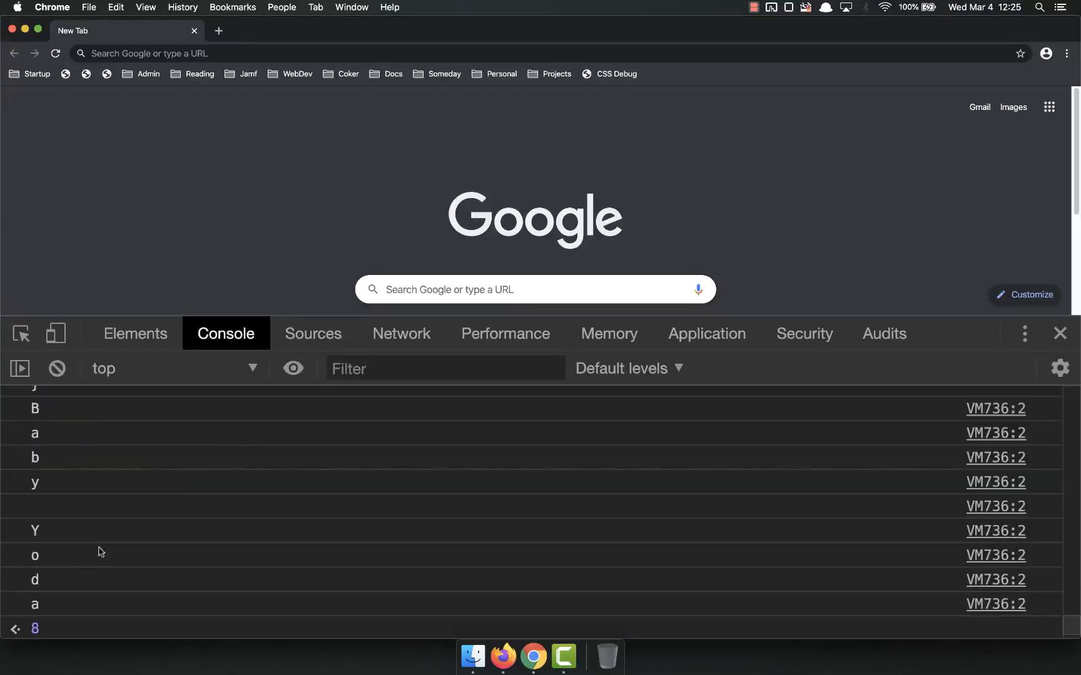
{"action": "scroll", "scroll_direction": "down", "scroll_amount": 3}
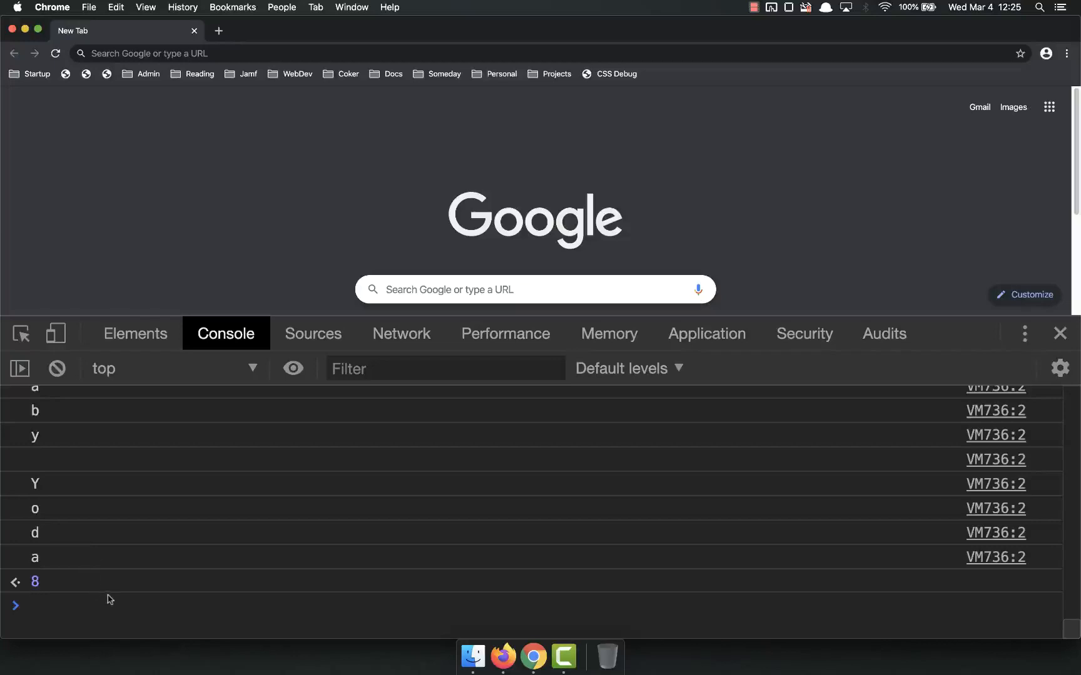